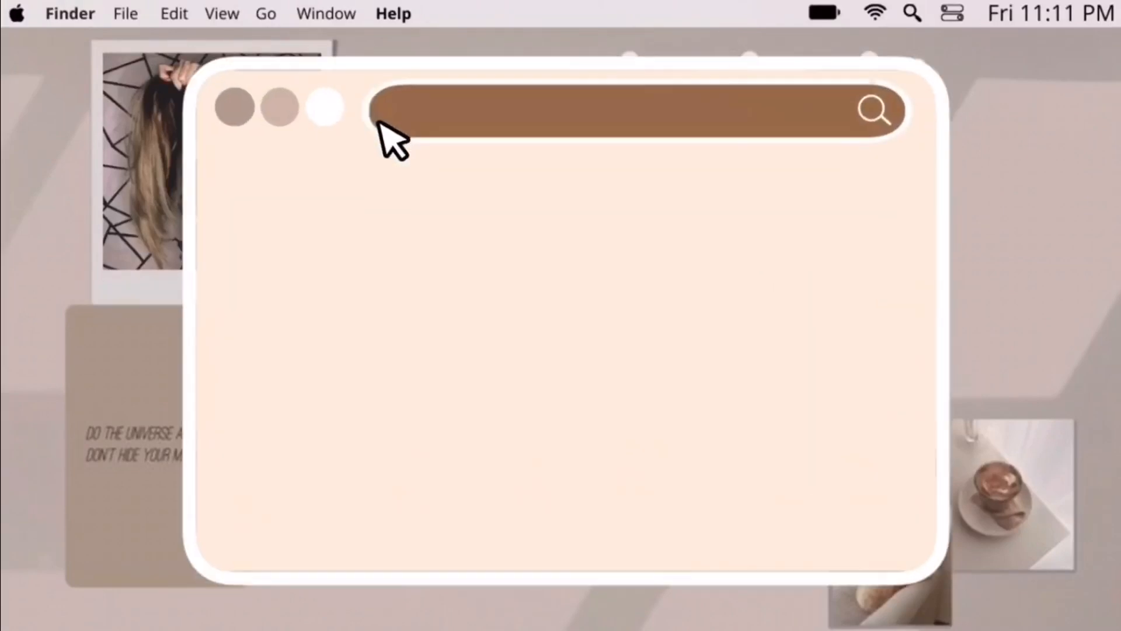
Enter the title 'How to record yourself presenting & inserting ppt on video'.
text(How to record yourself presenting & ins)
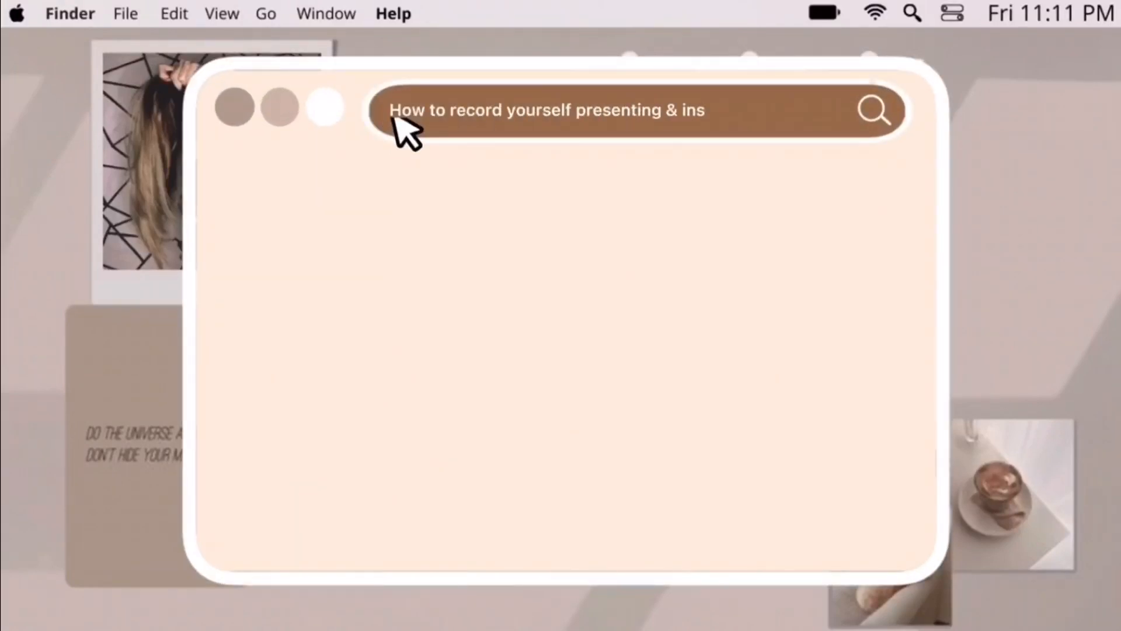
text(erting ppt on video)
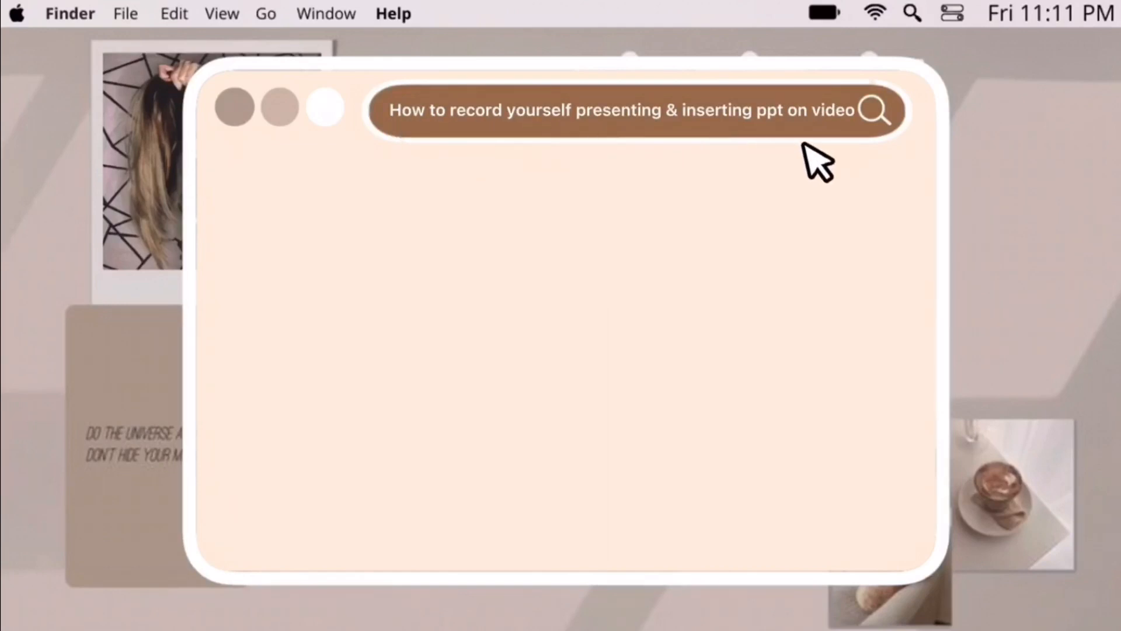
click(879, 113)
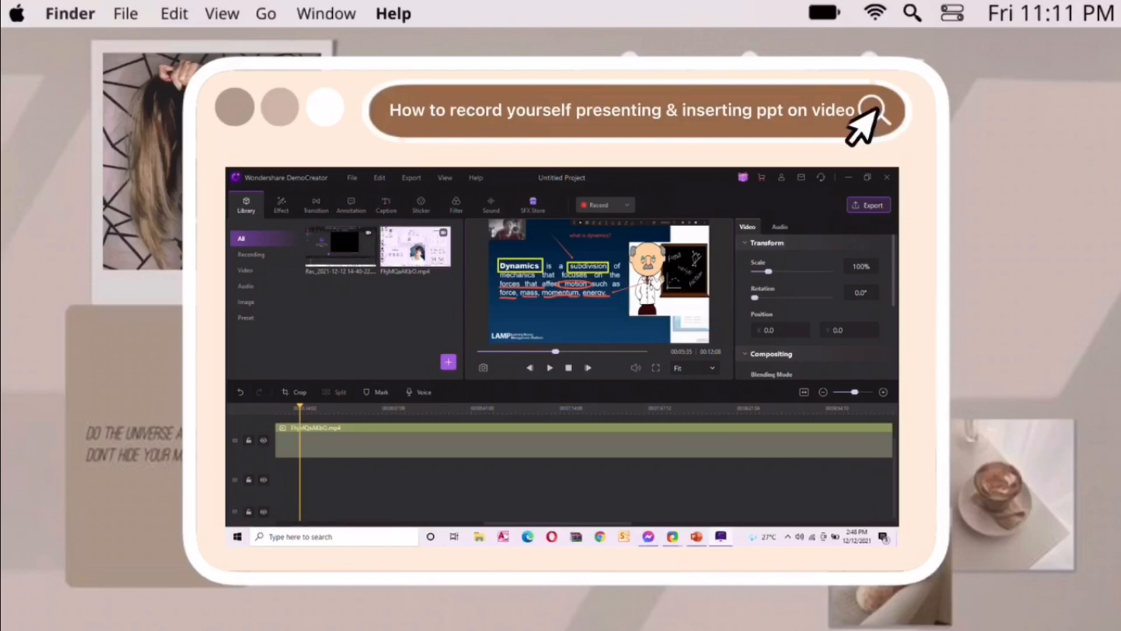
mouse_move(862, 126)
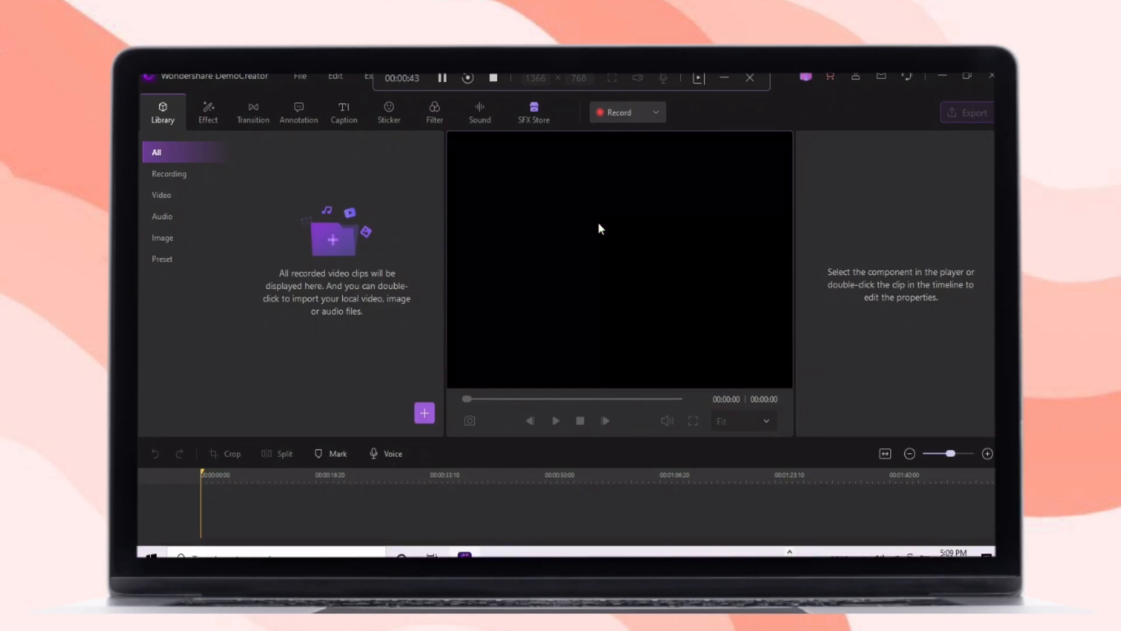
Import MALE REPRODUCTIVE SYSTEM.pptx into the media library via Import Media files.
click(424, 414)
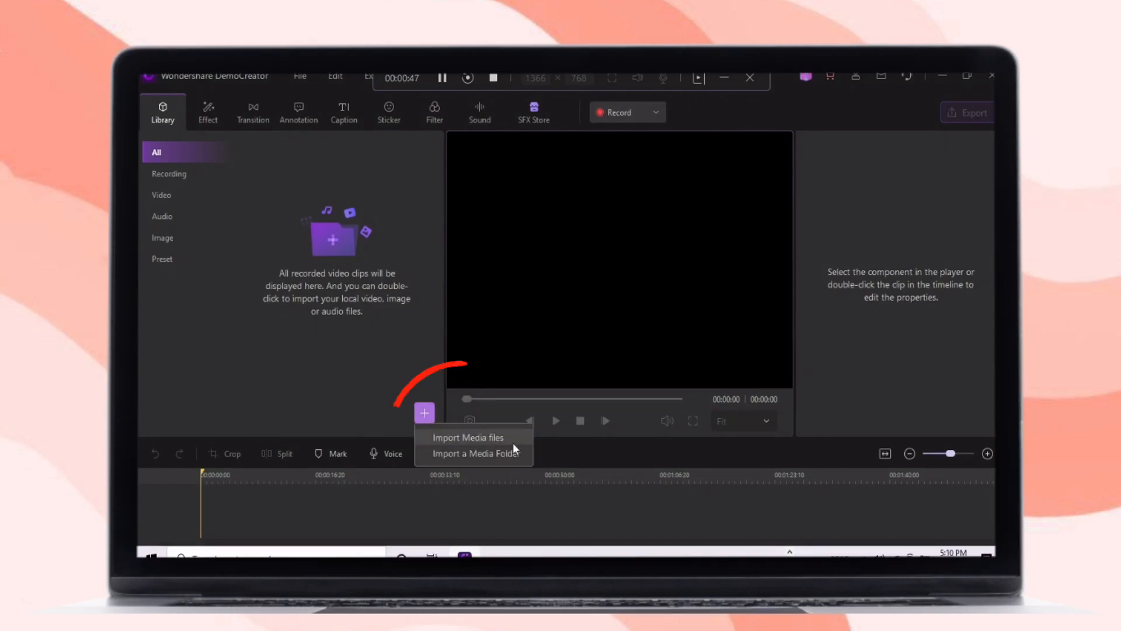
click(467, 437)
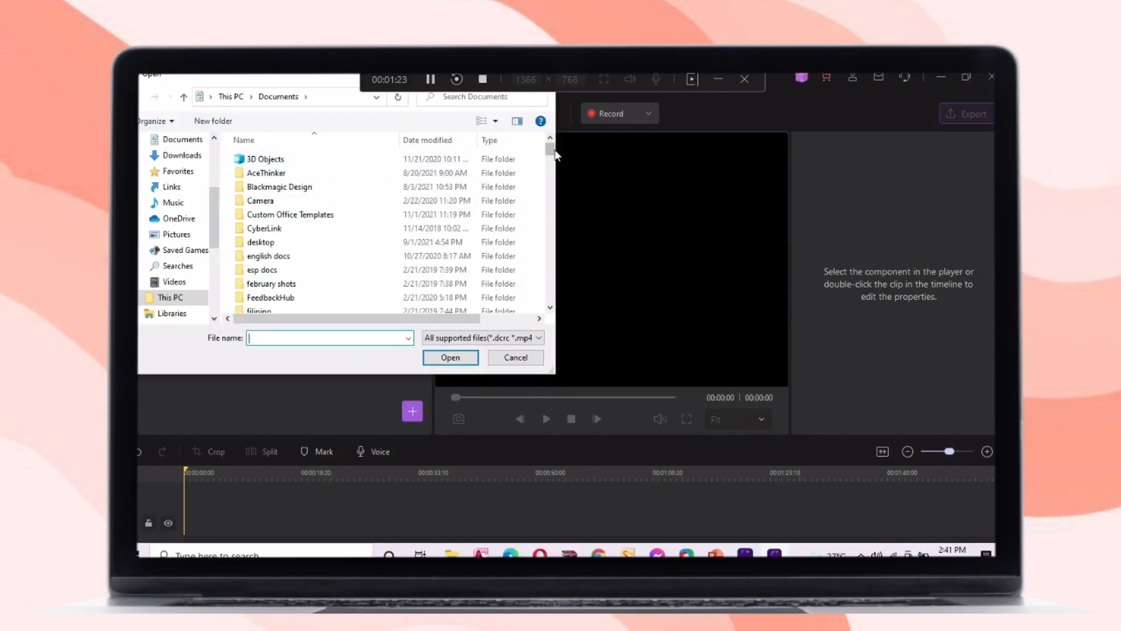
scroll(down, 3)
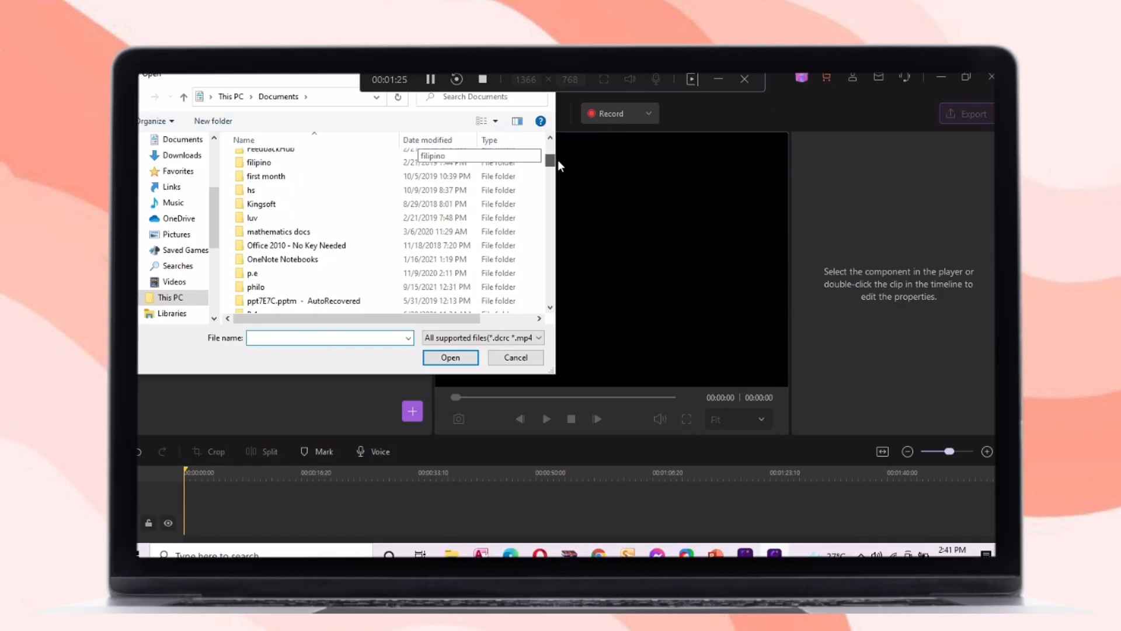
scroll(down, 3)
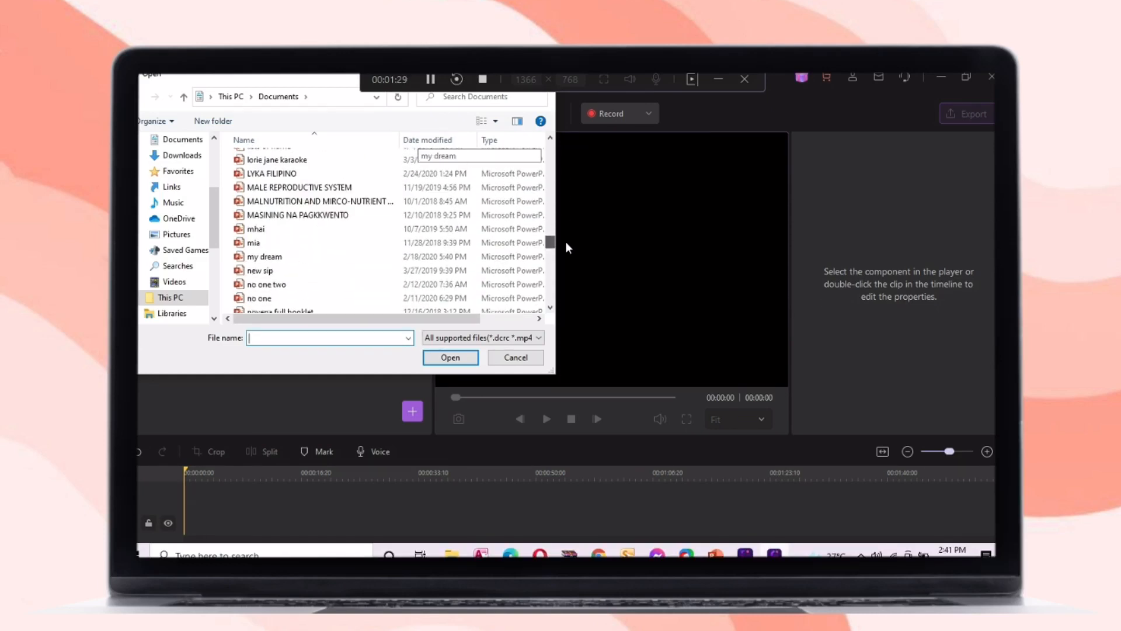
mouse_move(264, 189)
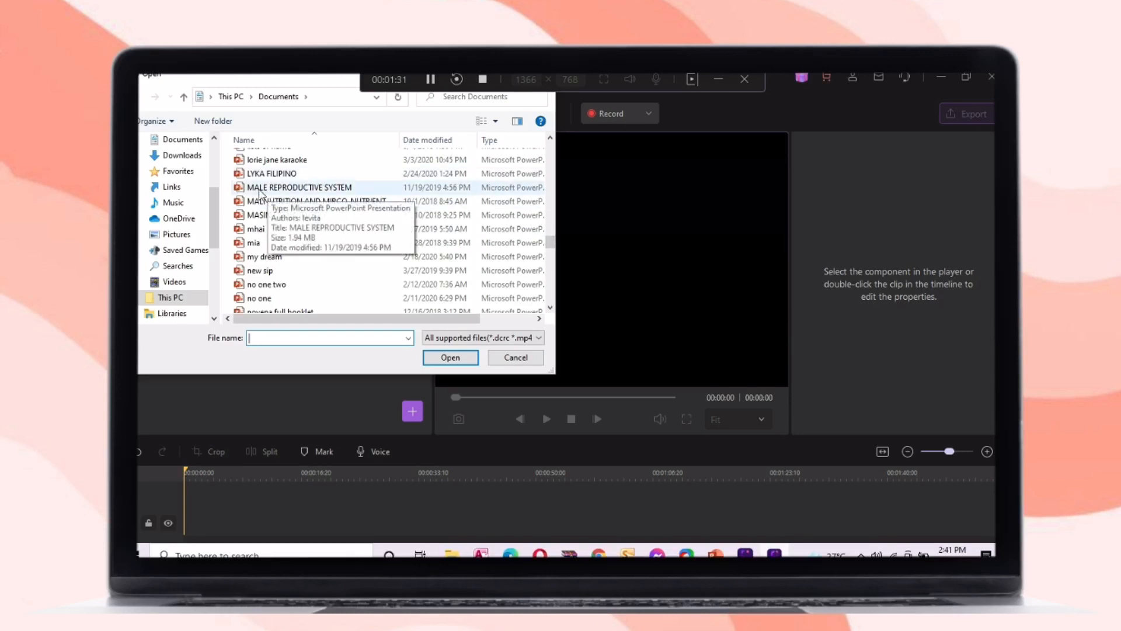
click(515, 358)
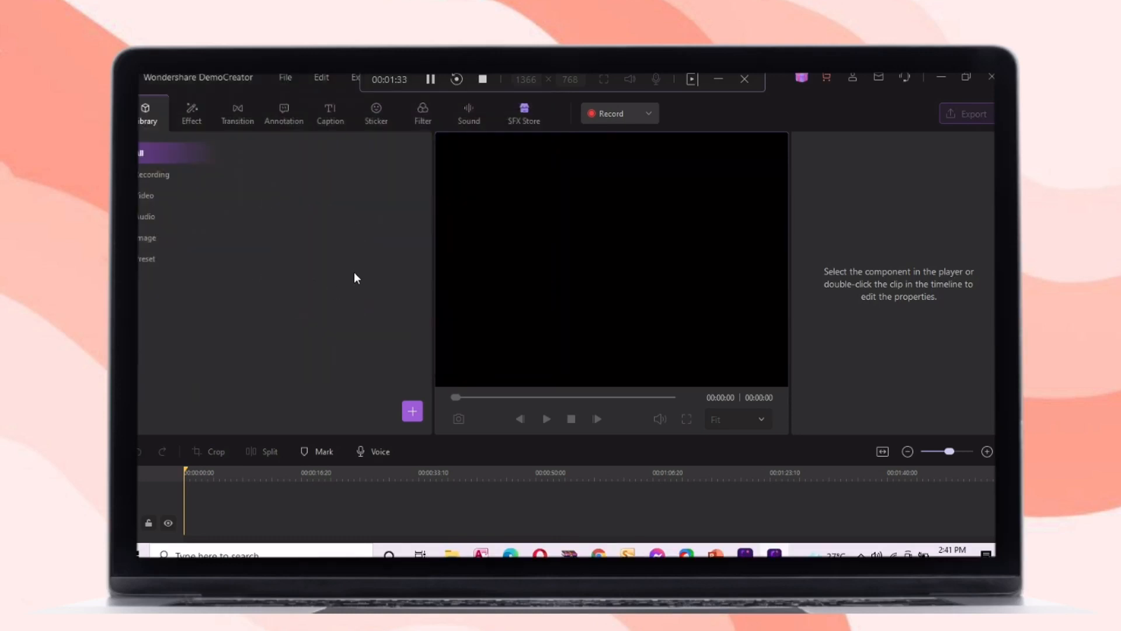
mouse_move(241, 242)
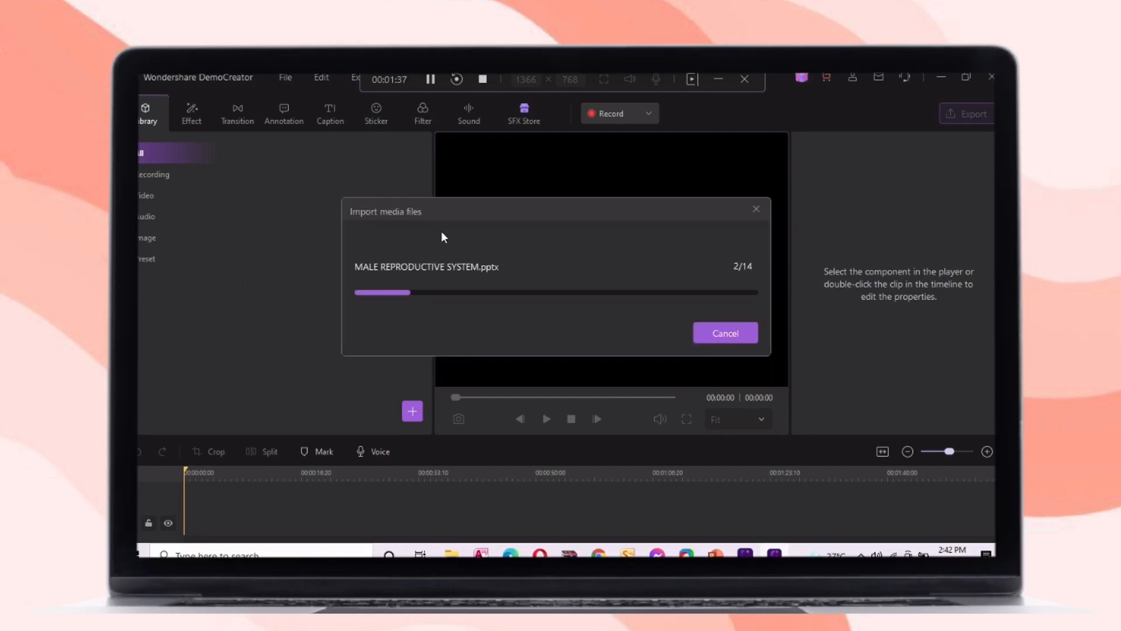
mouse_move(369, 197)
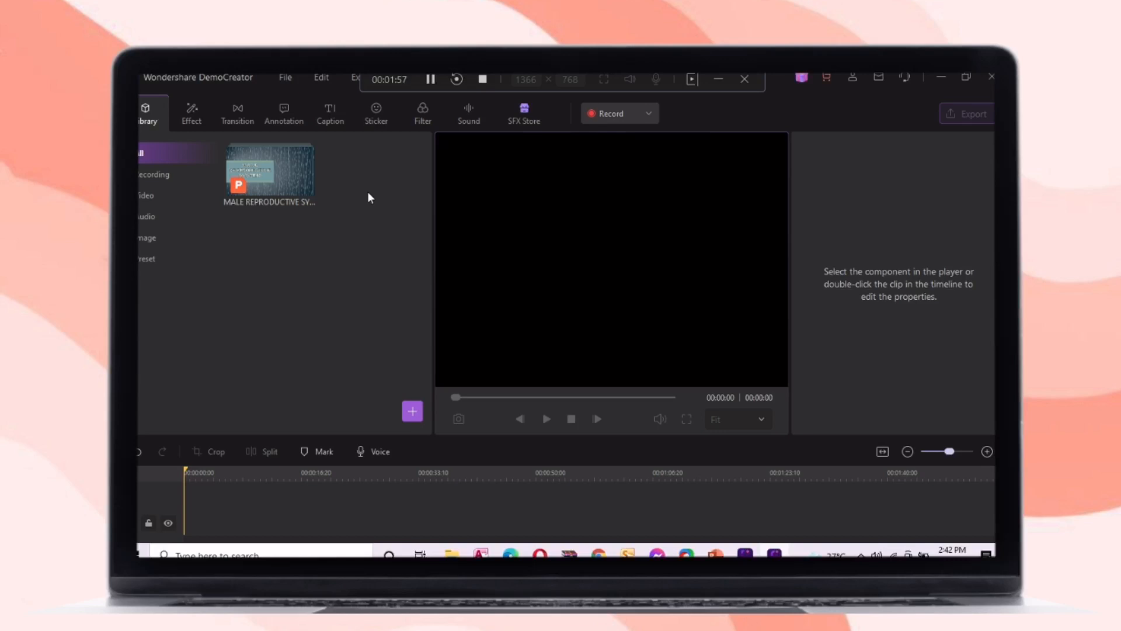
Drag the MALE REPRODUCTIVE SYSTEM presentation onto the timeline, placing its 14 slides.
drag(269, 170, 307, 390)
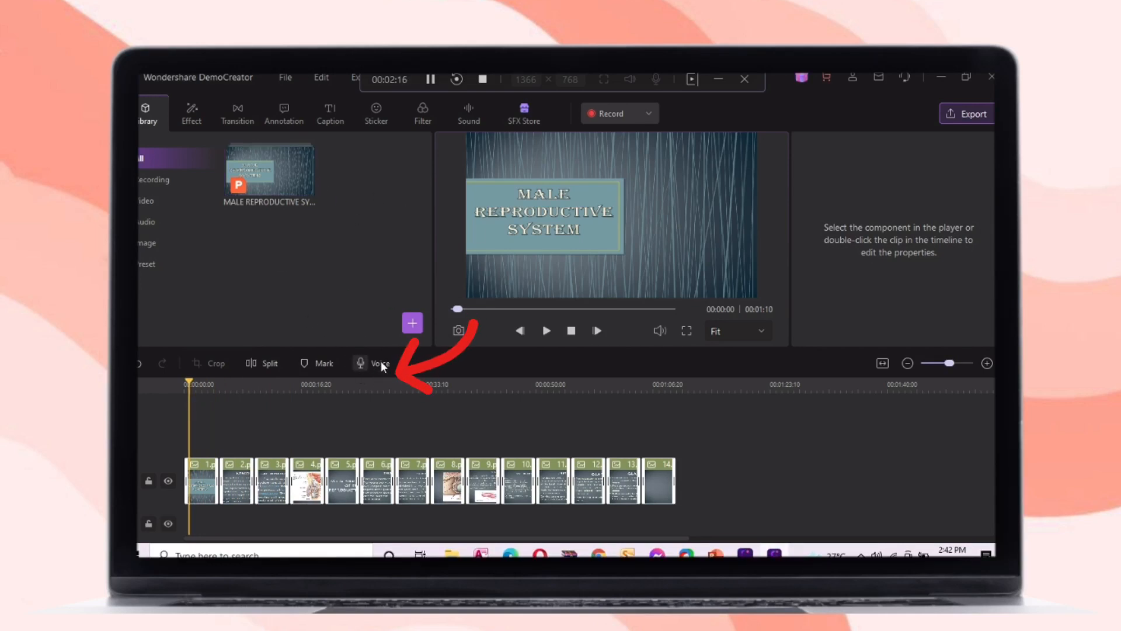
Record a short voice narration over the slides and jump playback further along the timeline.
click(374, 363)
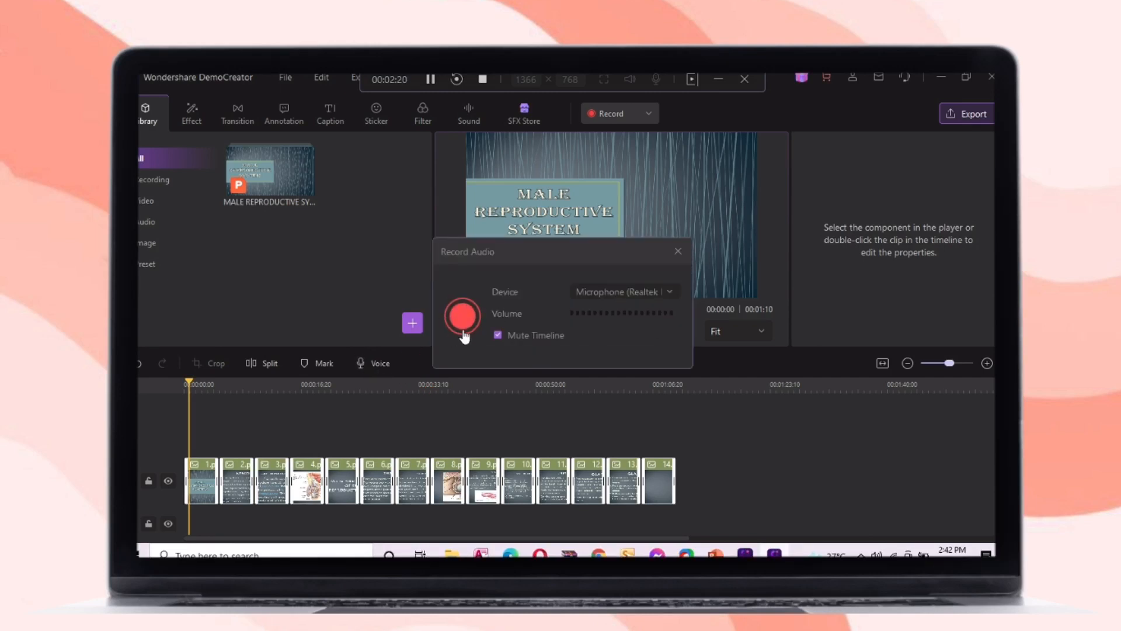
click(461, 315)
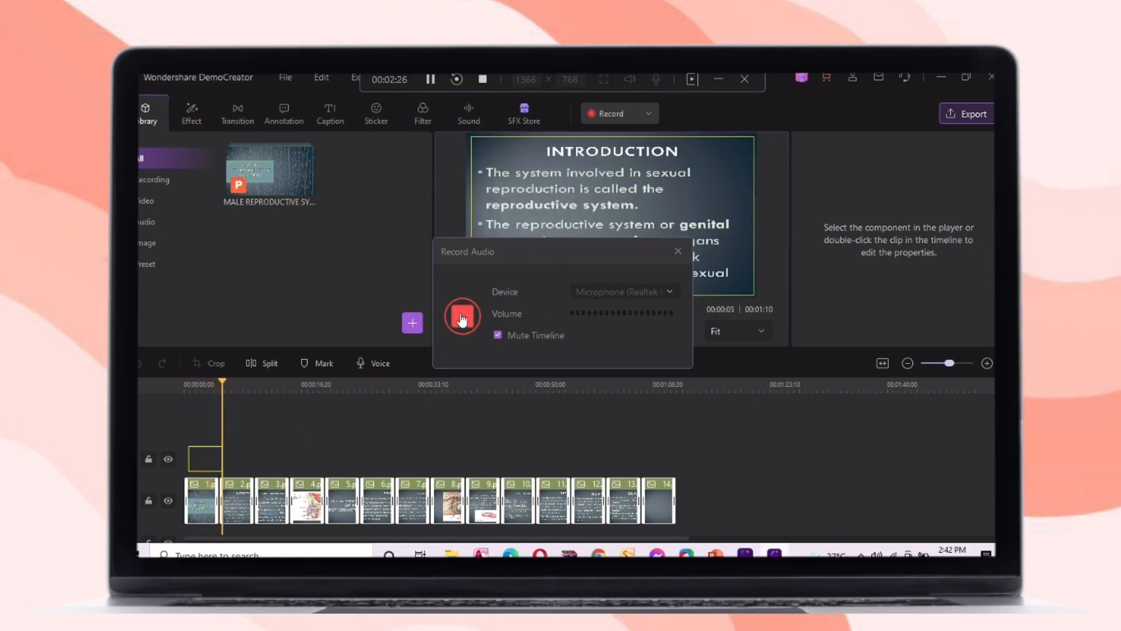
click(462, 316)
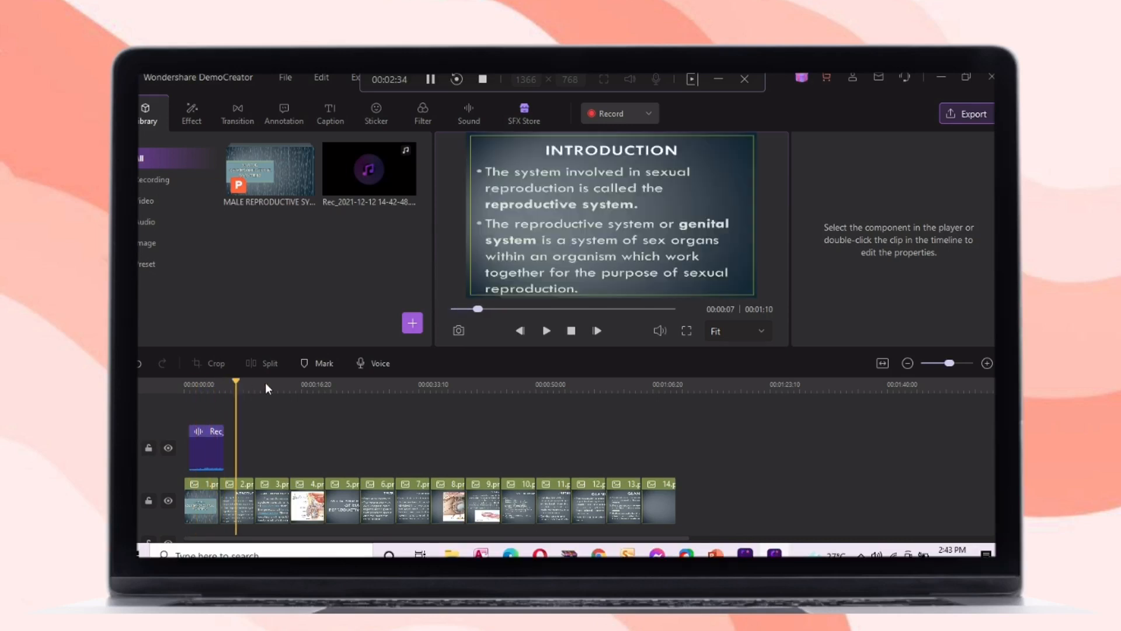
click(322, 385)
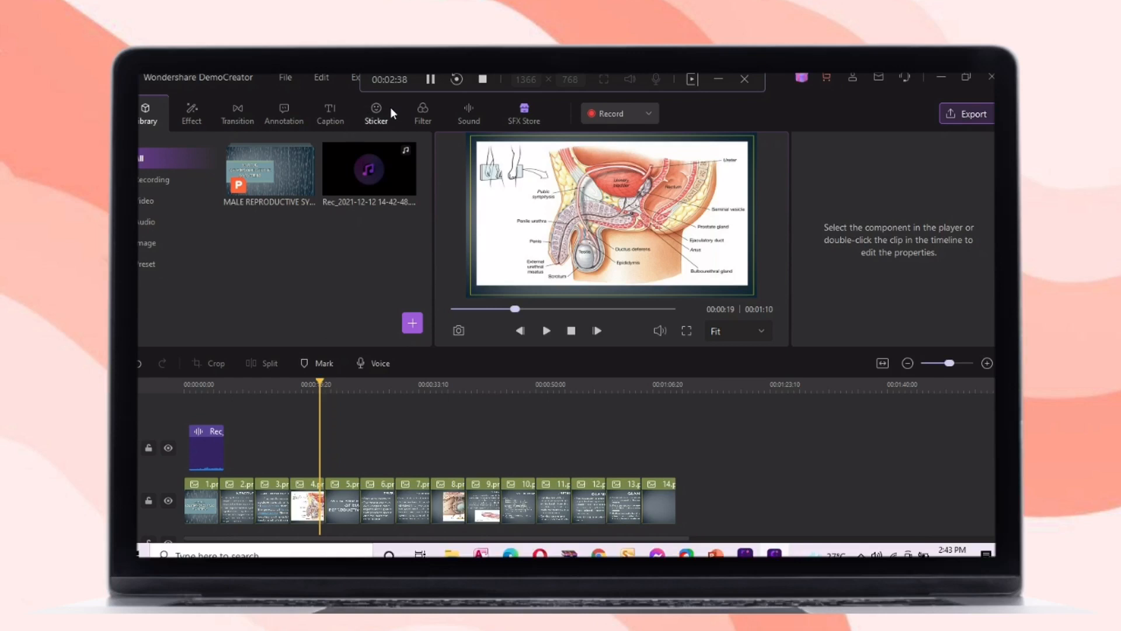
Add the yellow Arrow 7 annotation from Line&Arrow and position it next to the title.
click(284, 113)
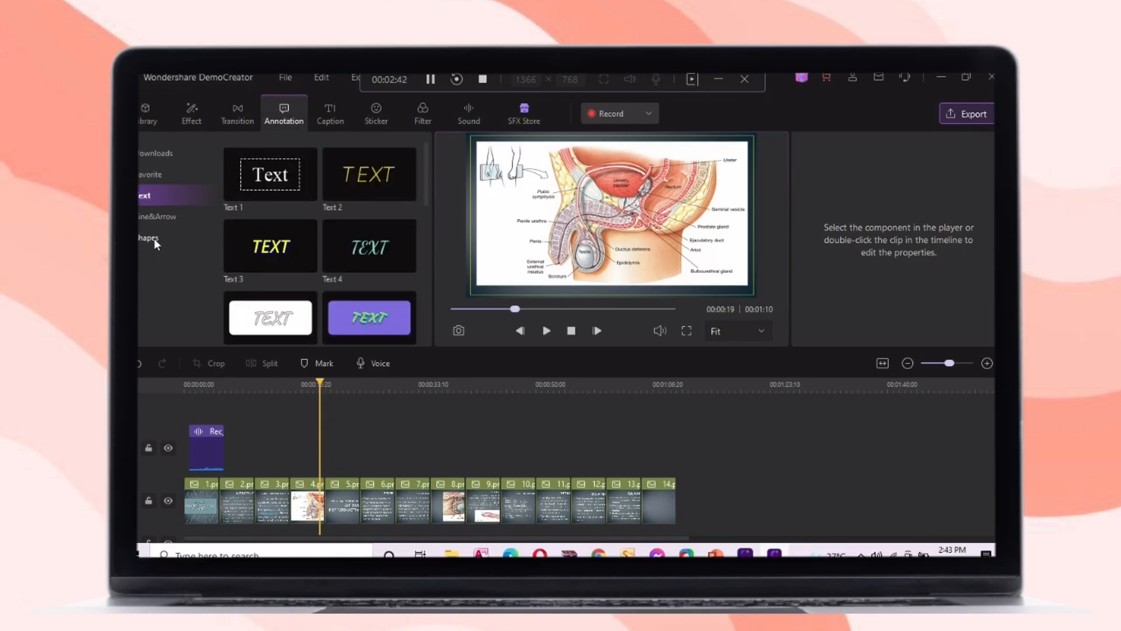
click(148, 237)
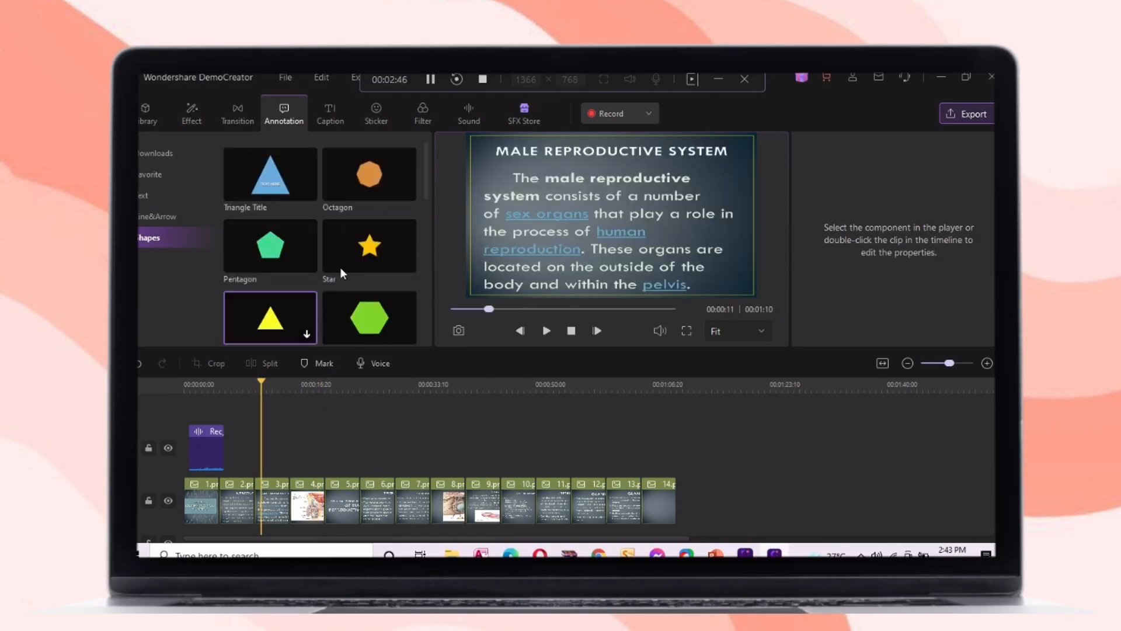
click(157, 217)
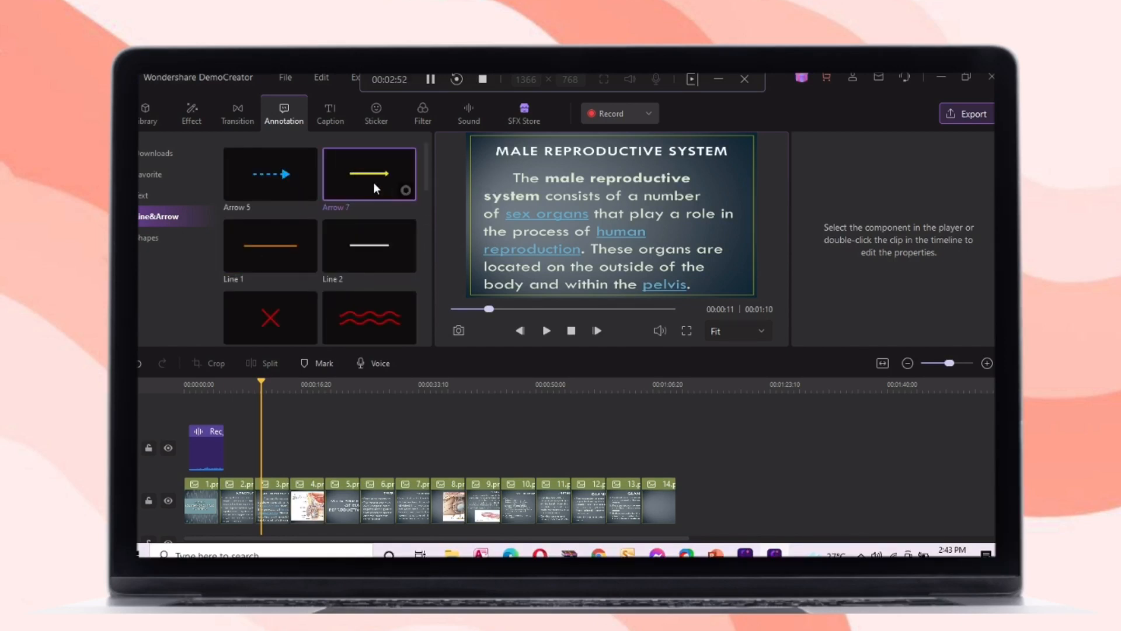
click(271, 504)
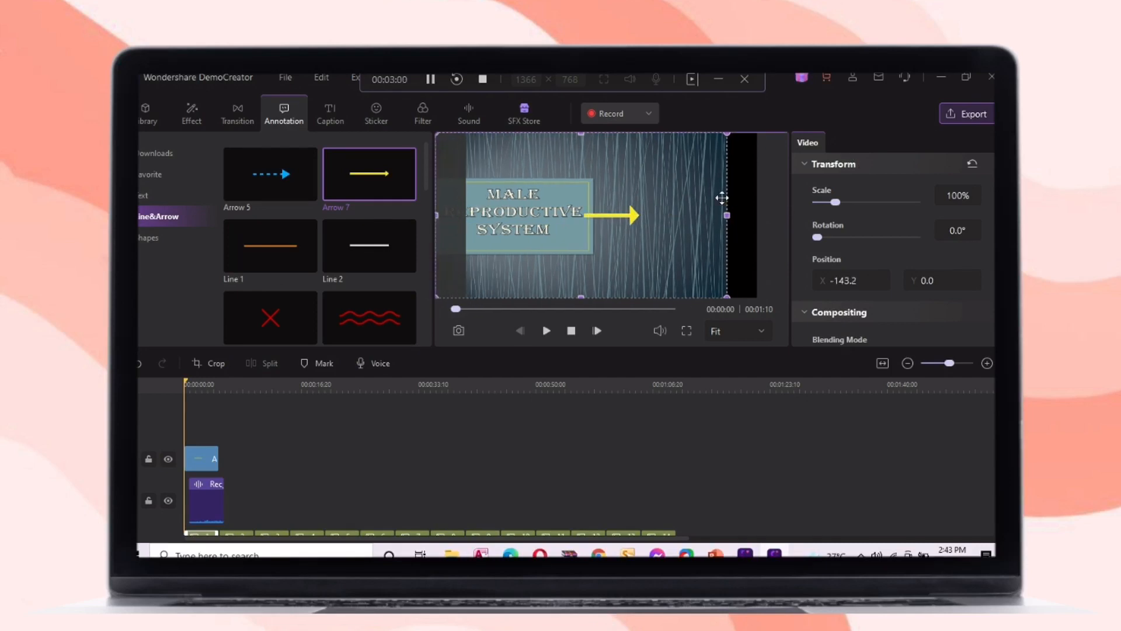
drag(722, 199, 630, 215)
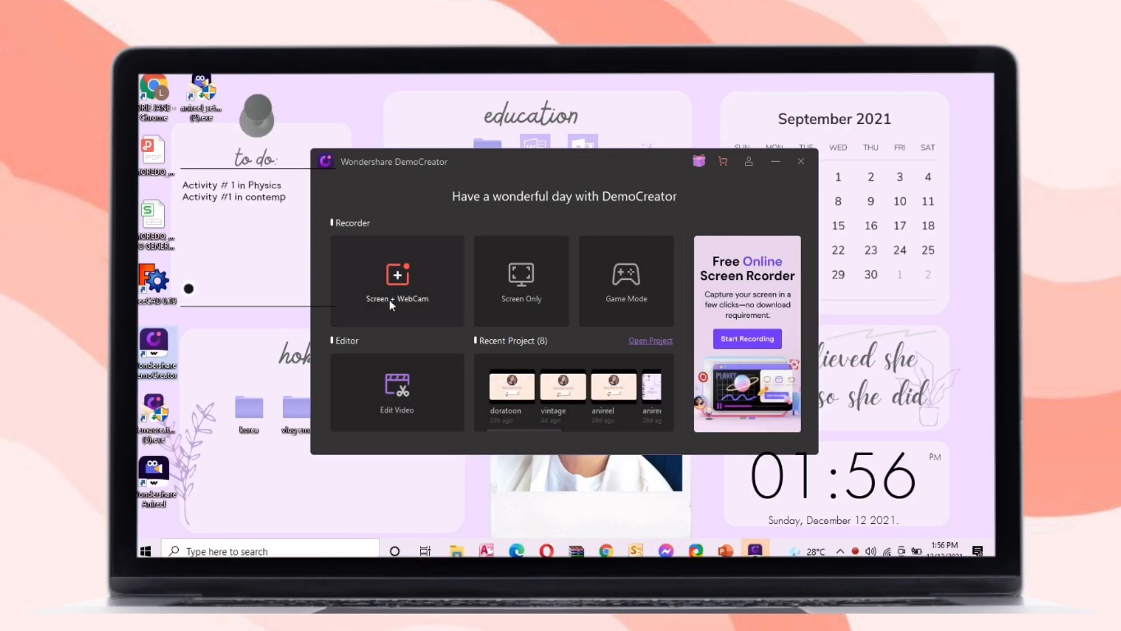
mouse_move(461, 229)
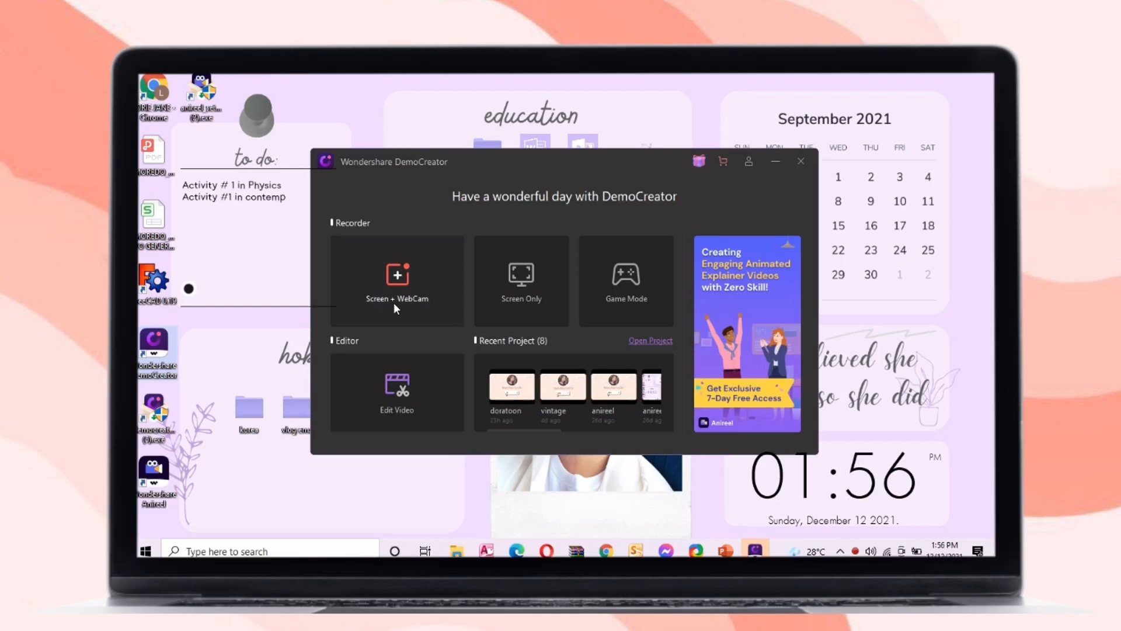
Choose Screen + WebCam on the start screen to bring up the recorder panel.
click(397, 280)
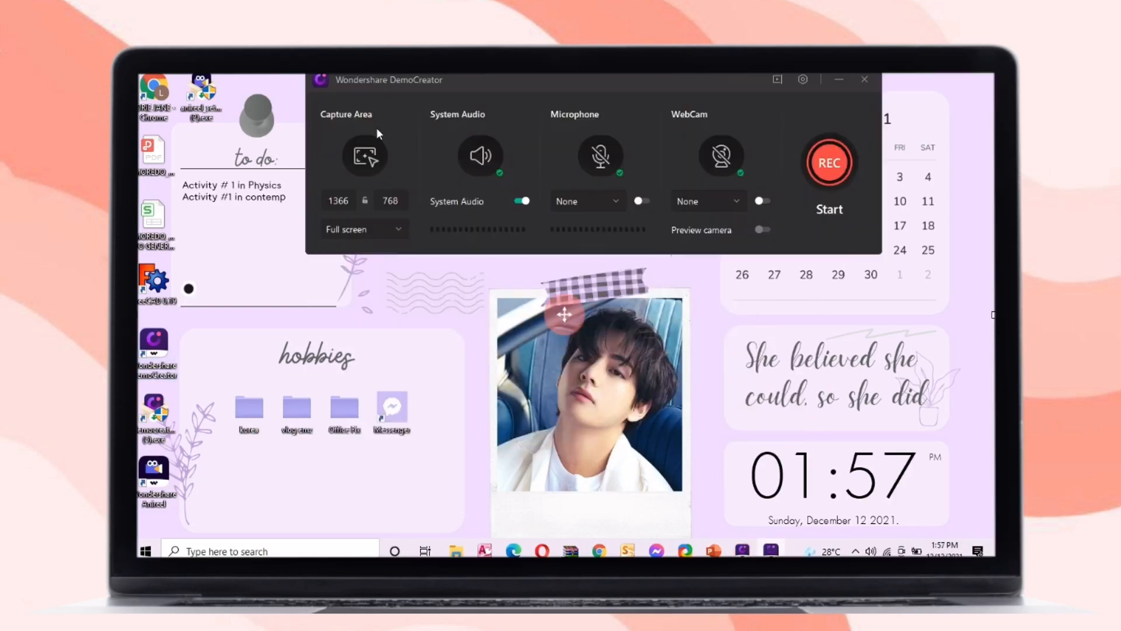
mouse_move(353, 154)
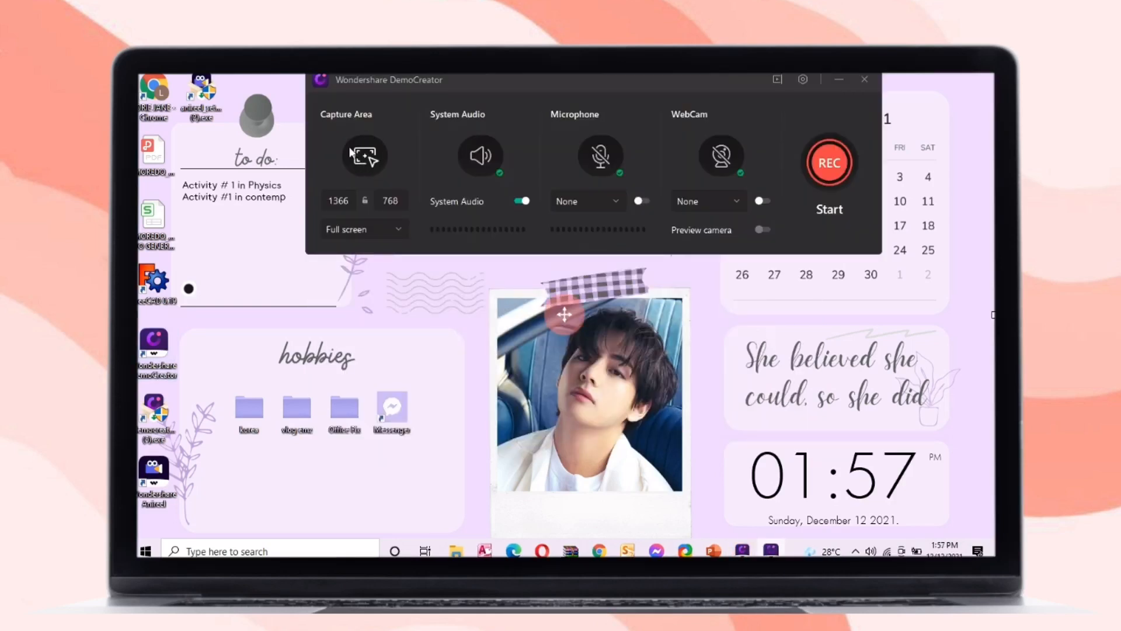
mouse_move(492, 134)
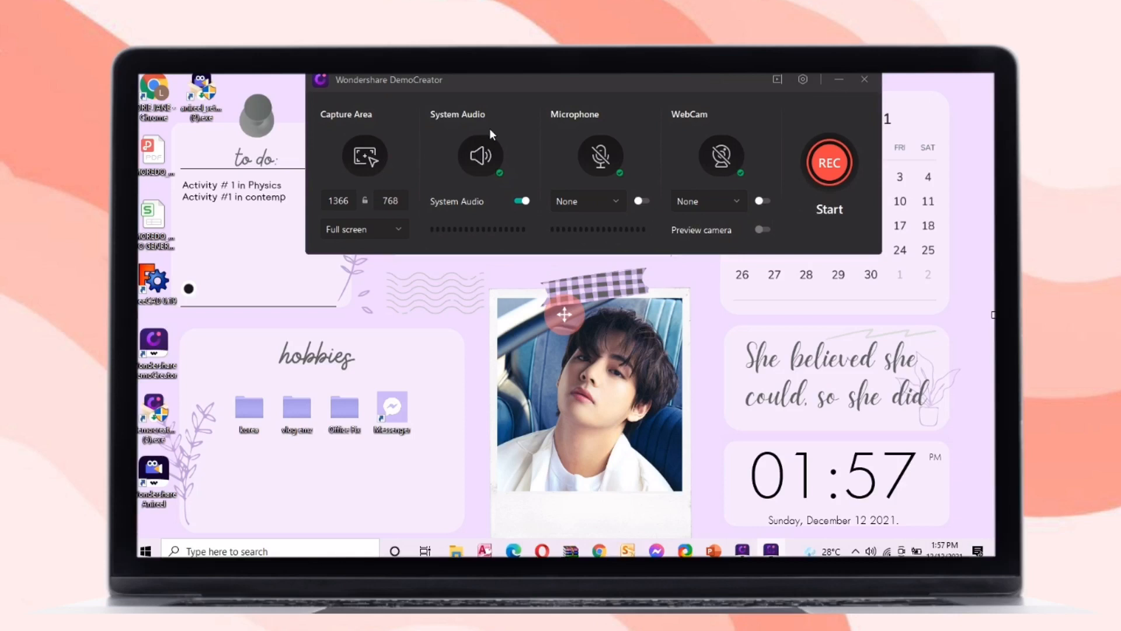
Keep the capture area at Full screen and leave system audio switched on.
click(364, 229)
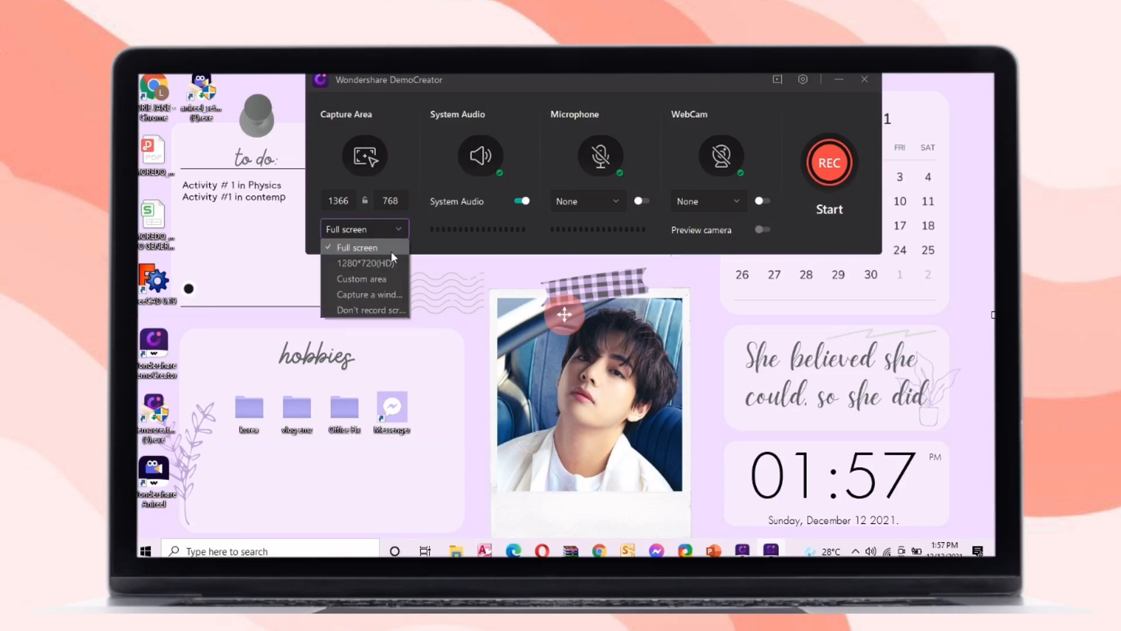
mouse_move(382, 250)
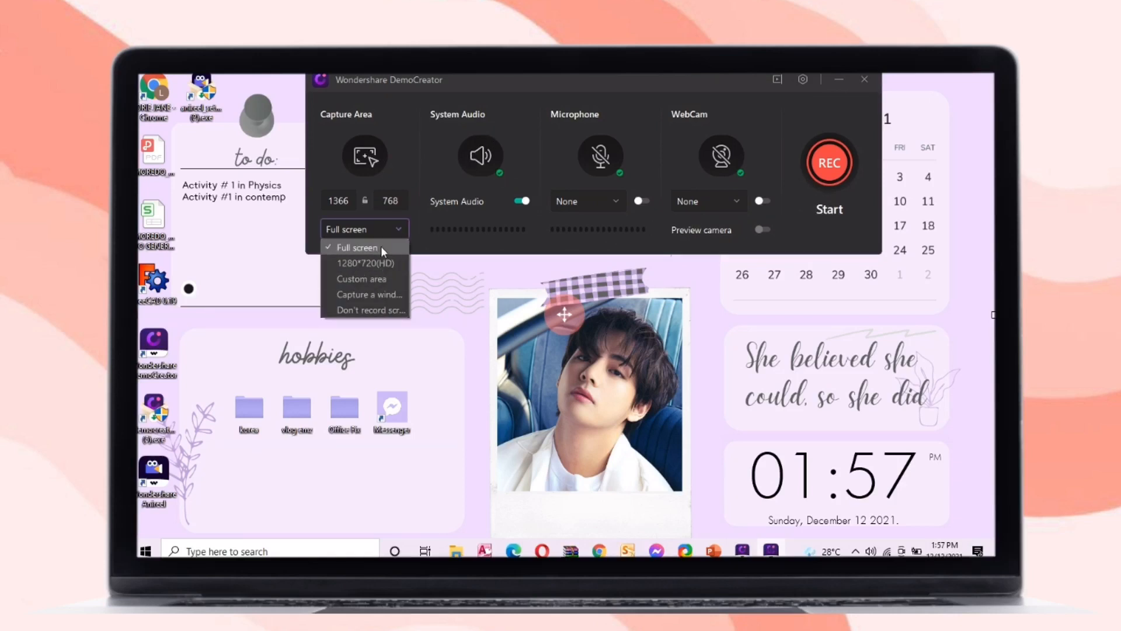
click(356, 247)
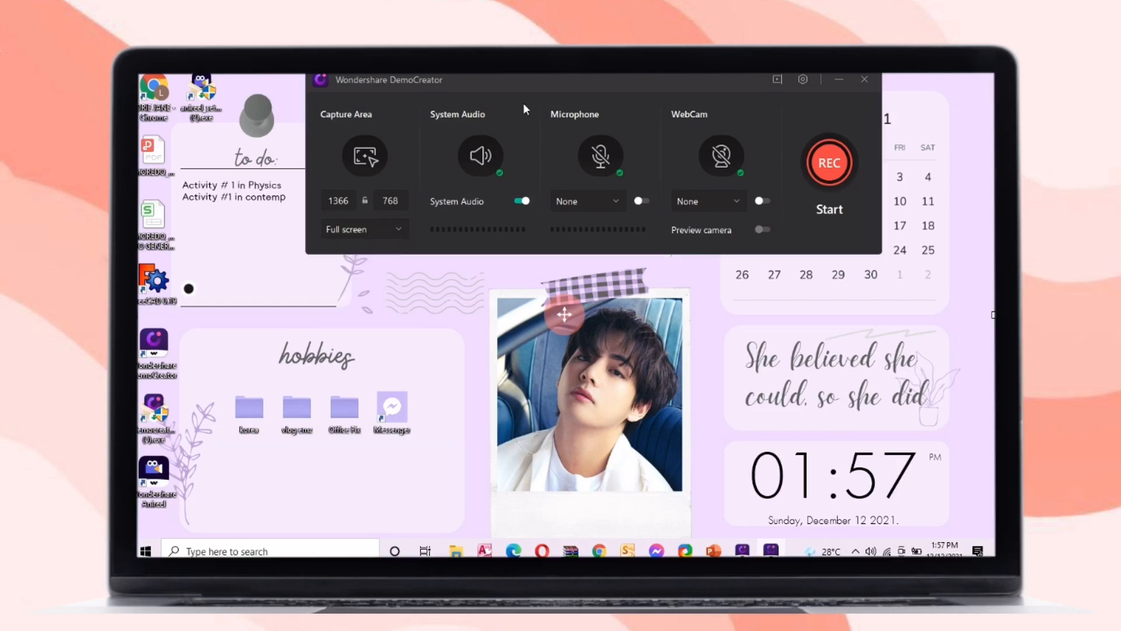
mouse_move(523, 200)
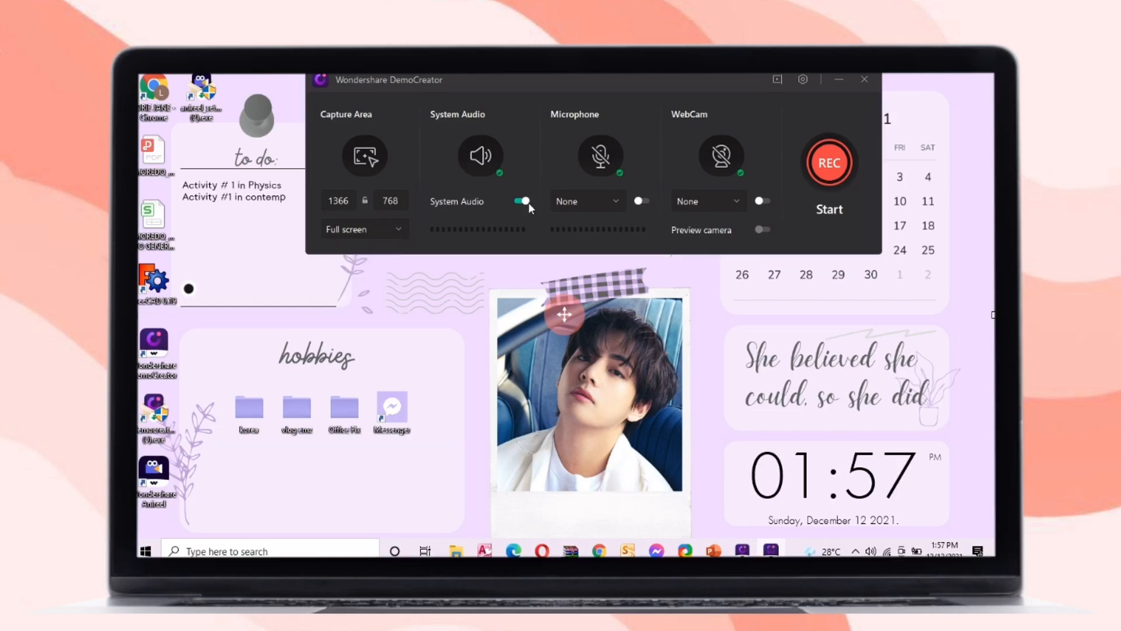
click(522, 201)
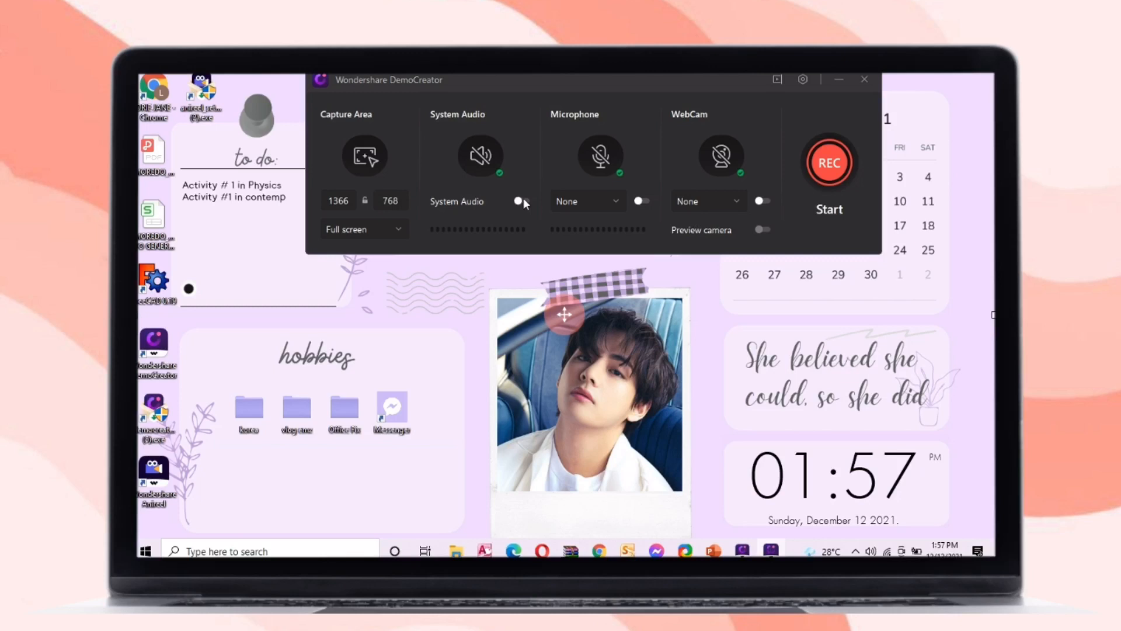
click(521, 201)
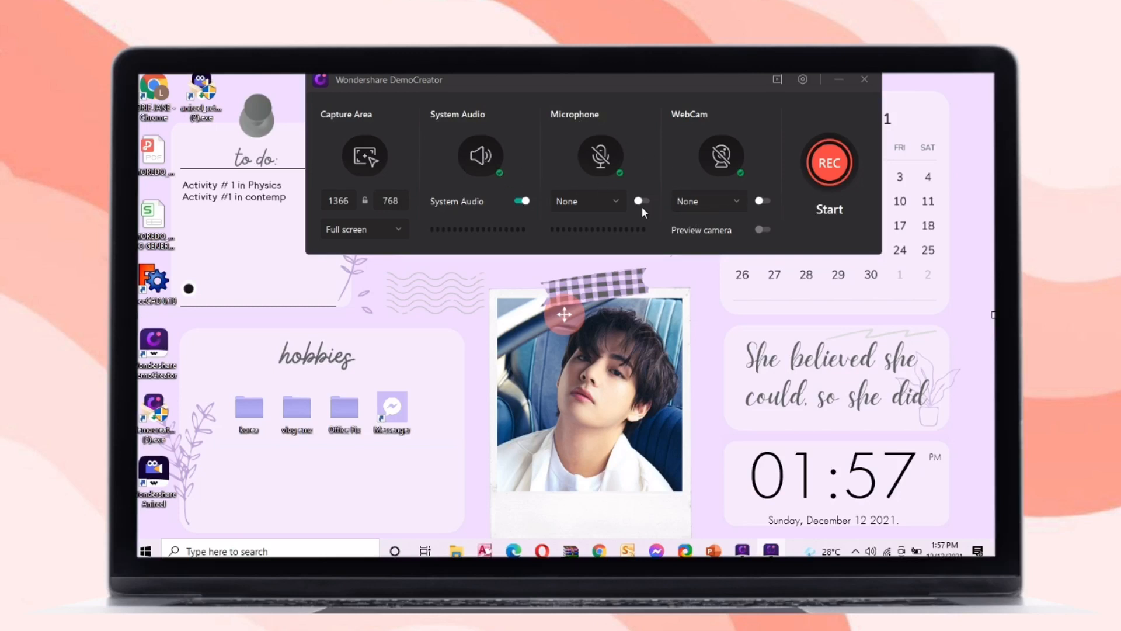
Select the Realtek microphone and adjust its volume level.
click(588, 201)
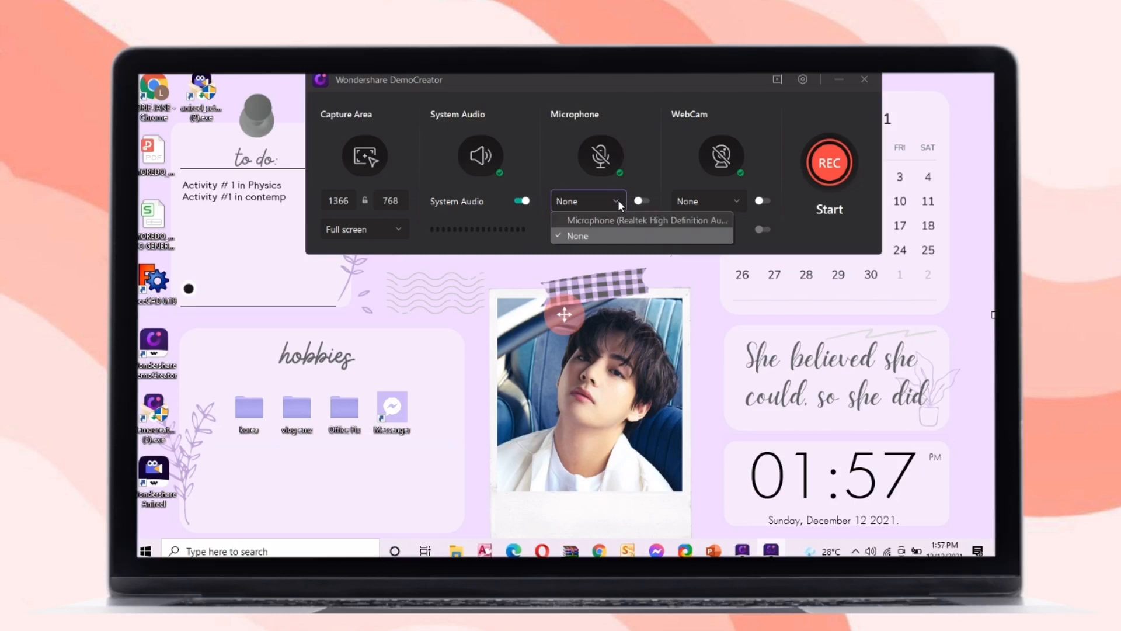
click(642, 219)
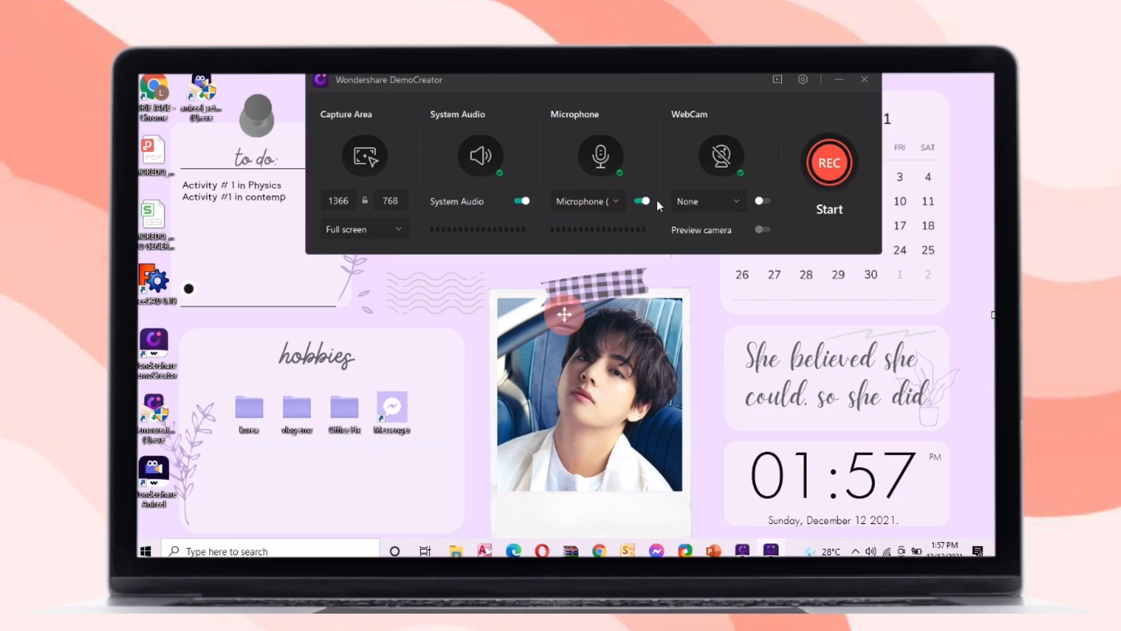
mouse_move(663, 222)
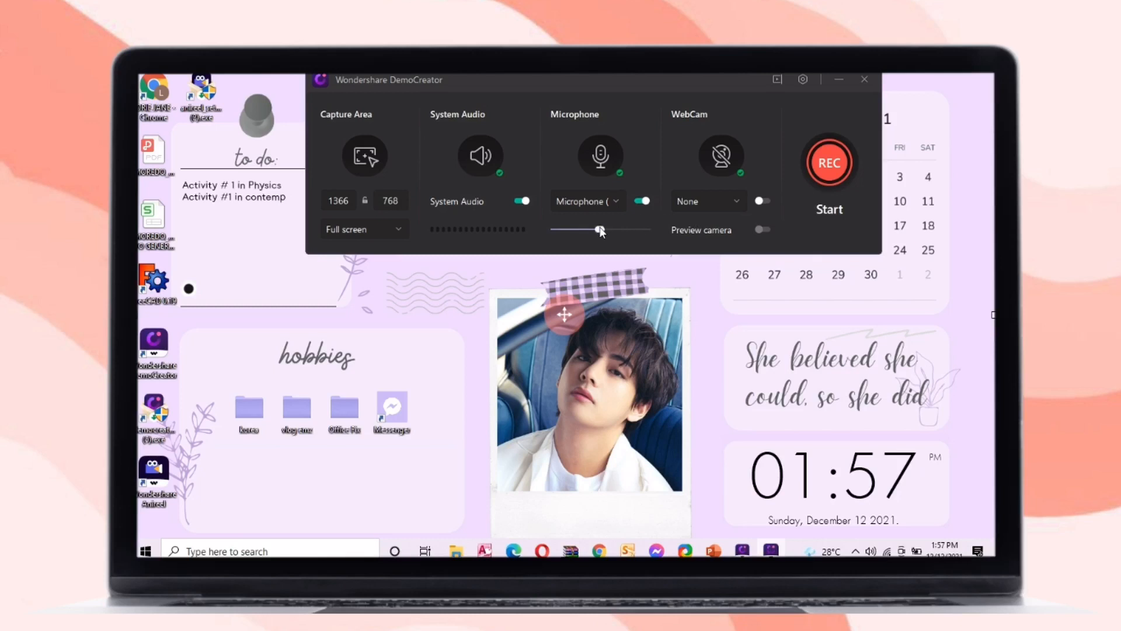
drag(597, 230, 647, 230)
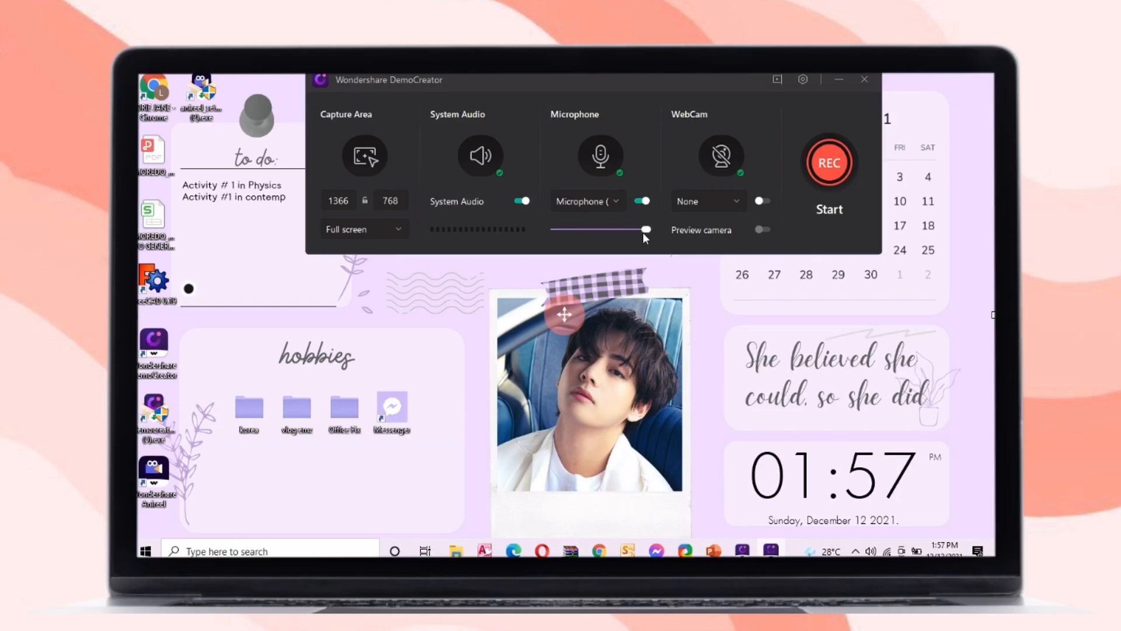
drag(647, 230, 568, 230)
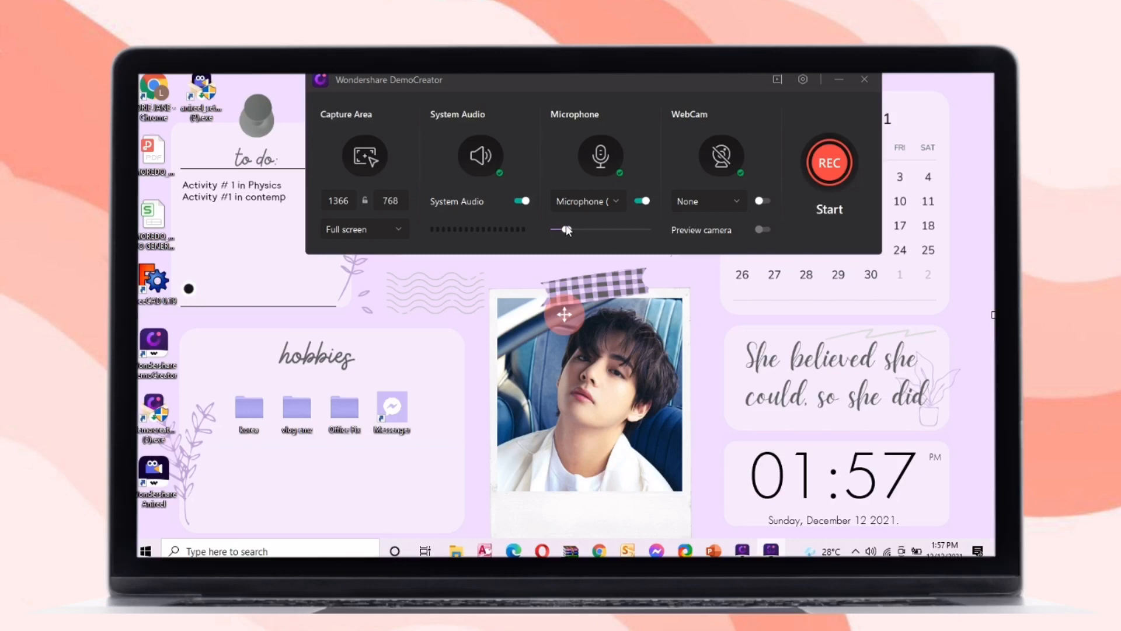
drag(567, 230, 648, 230)
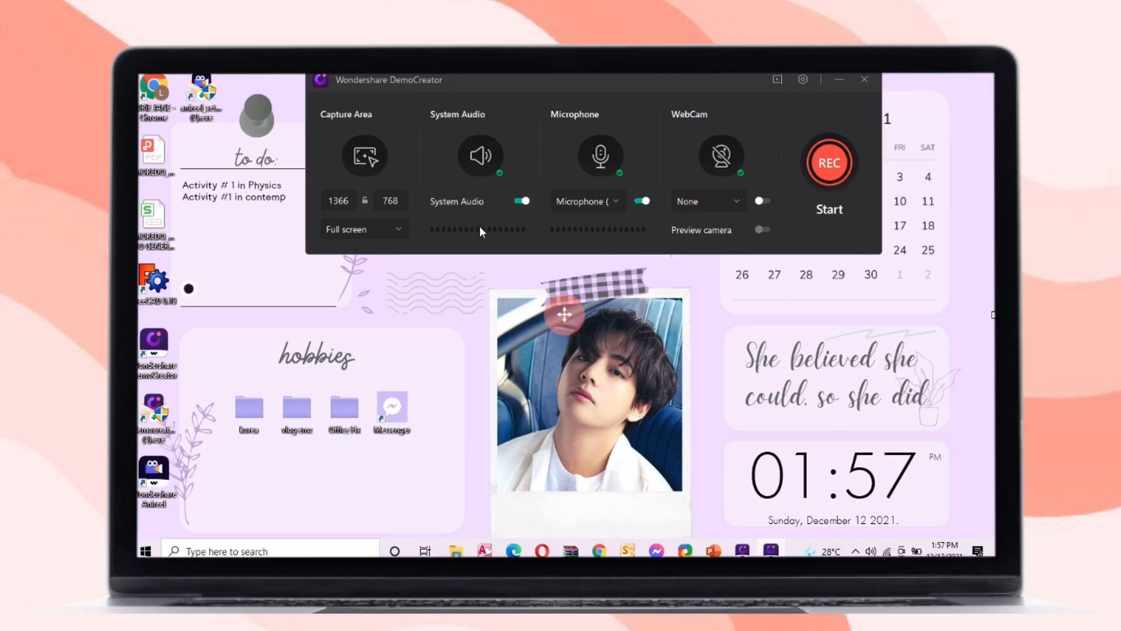
mouse_move(465, 238)
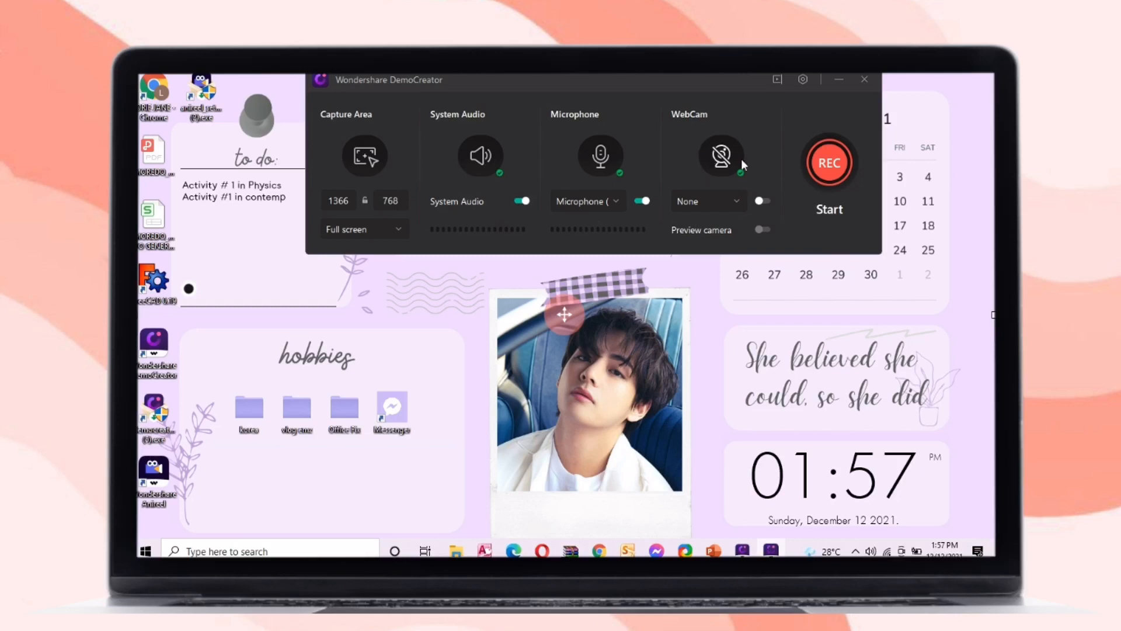
Select the USB2.0 webcam for recording with camera preview on.
click(709, 201)
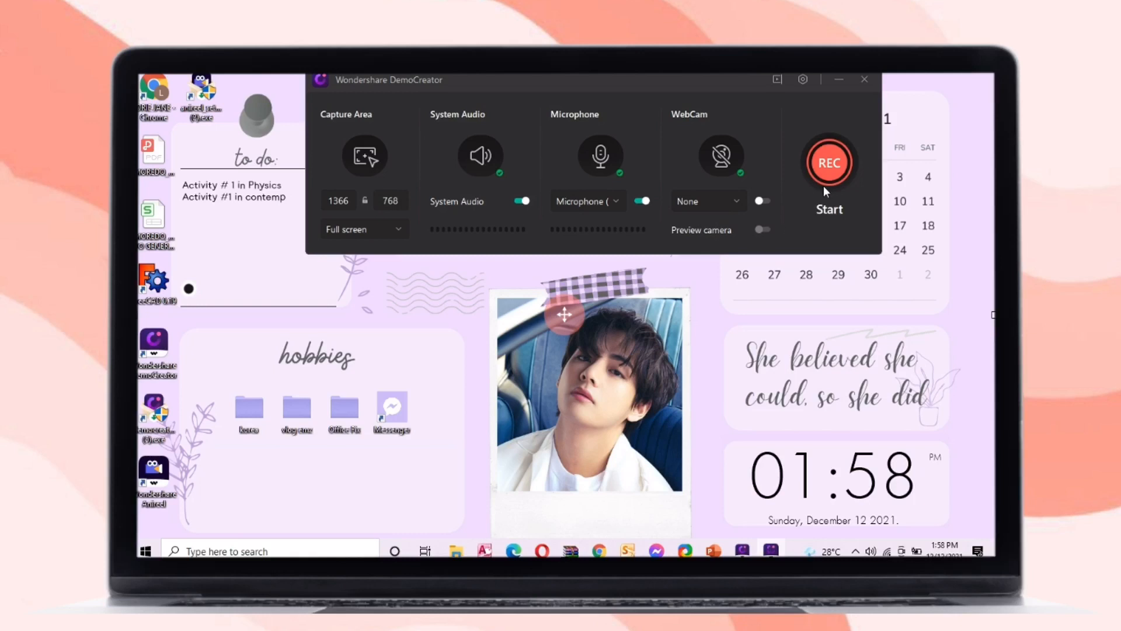
mouse_move(765, 233)
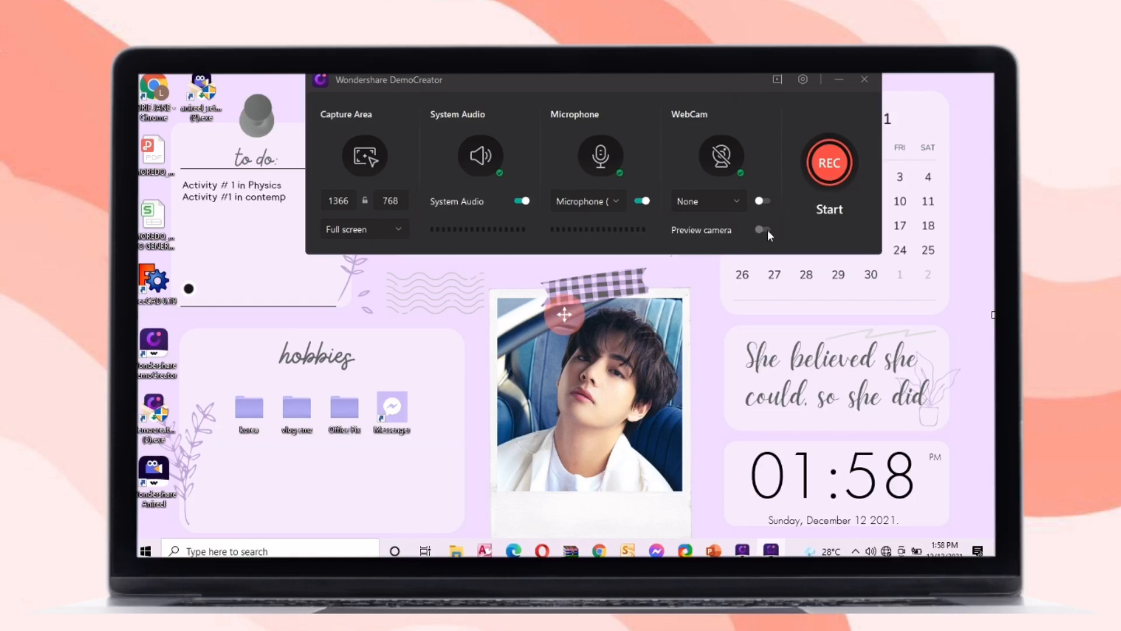
click(708, 200)
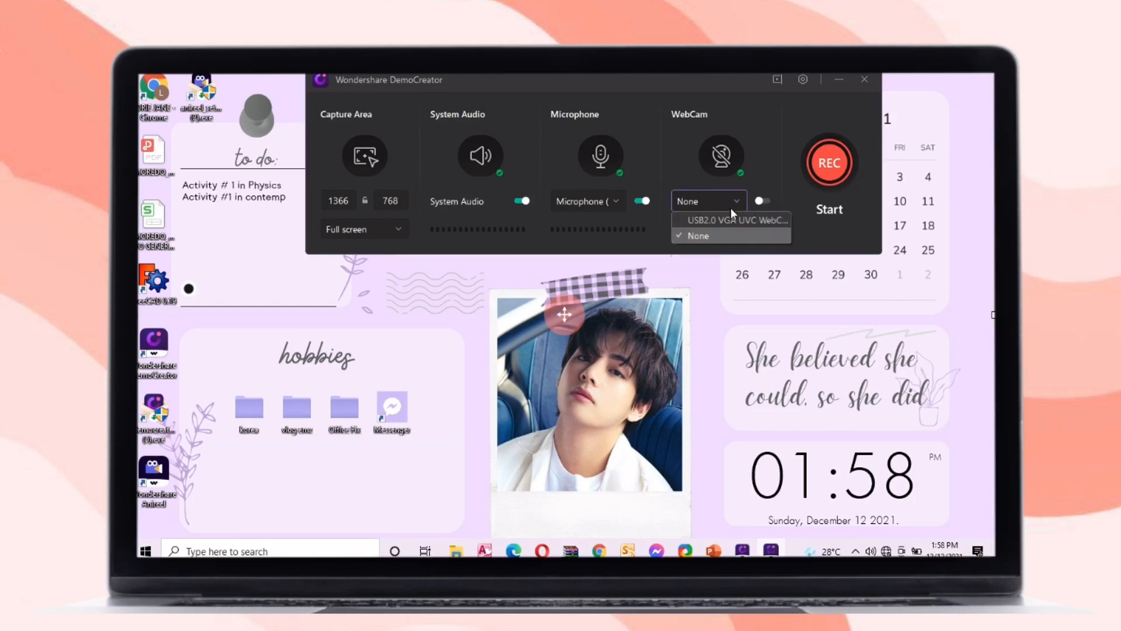
click(735, 219)
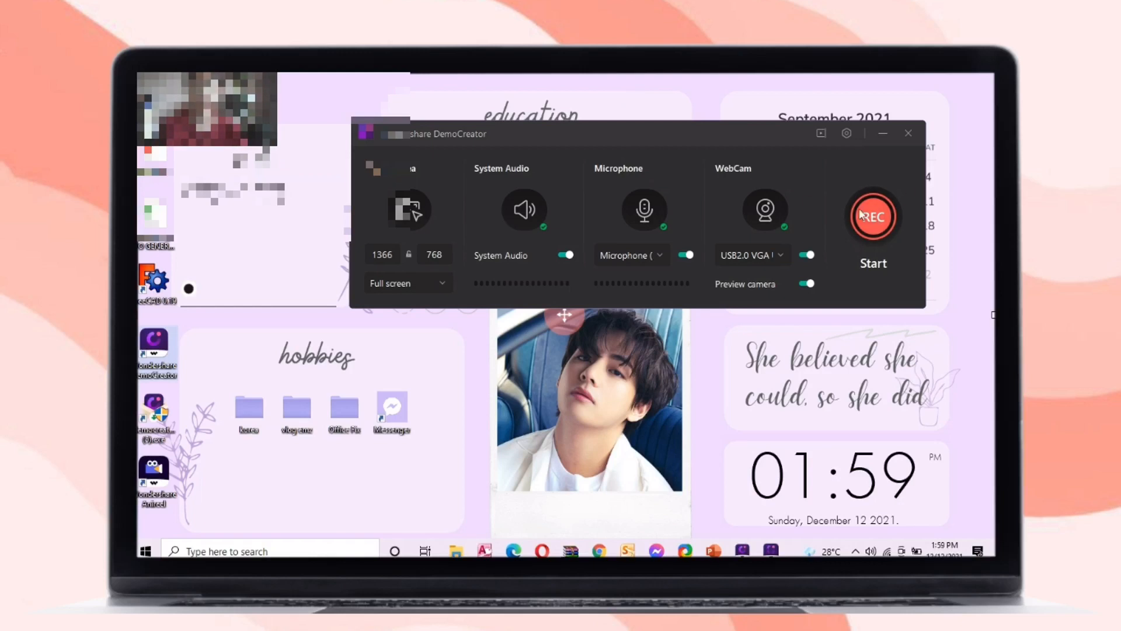
Start the screen recording with REC and launch the PowerPoint slideshow full screen.
click(874, 215)
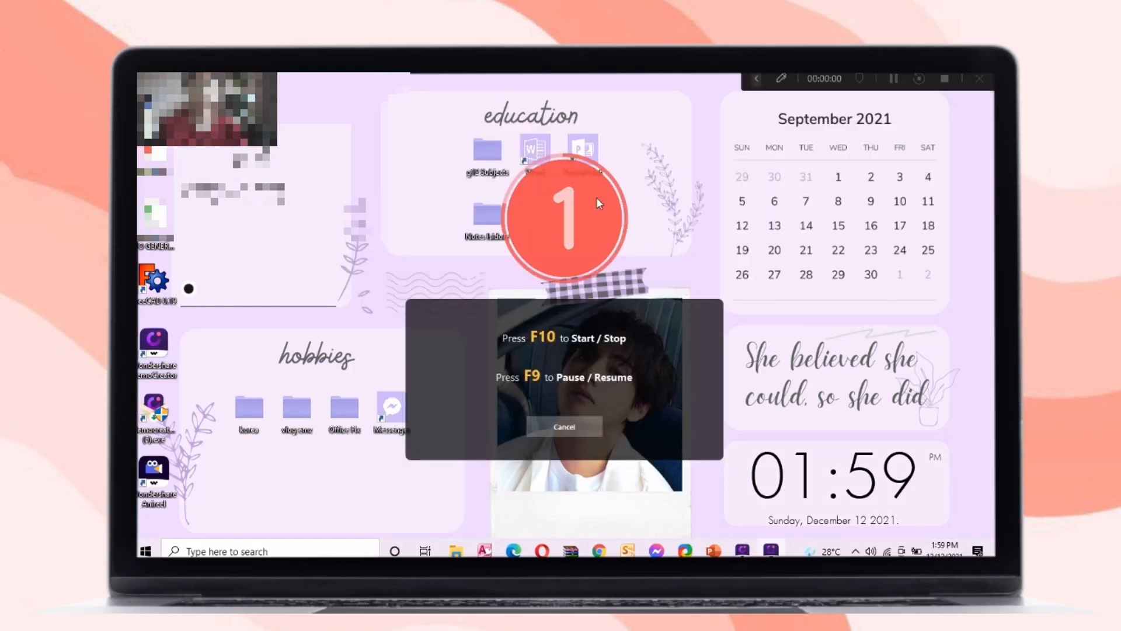
key(F10)
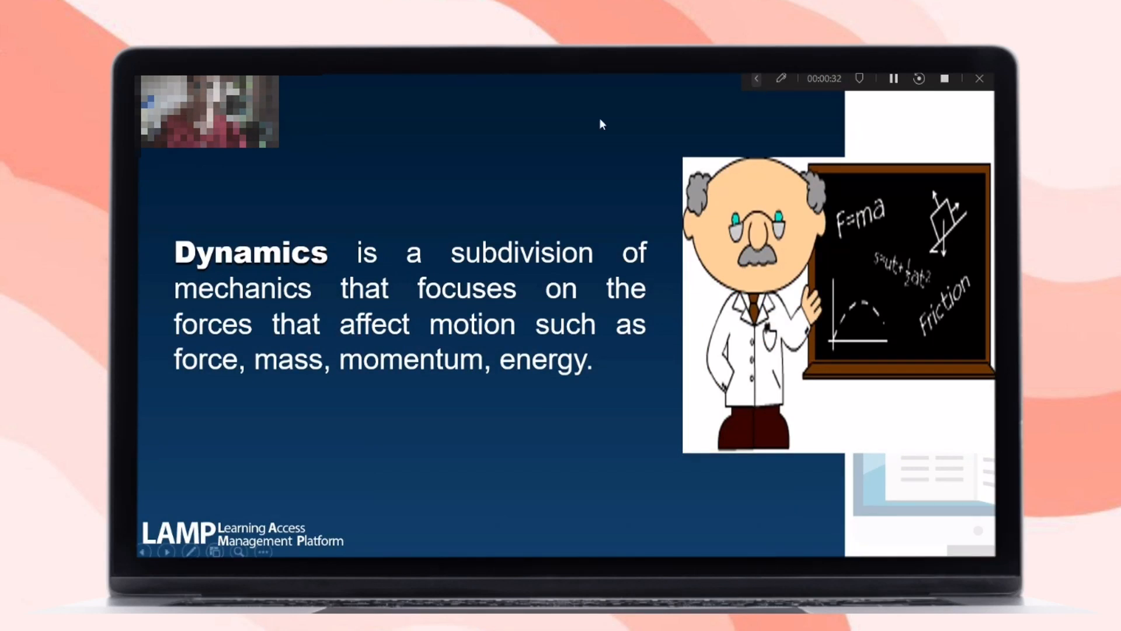
Expand the recording toolbar and highlight the words 'is a subdivision' with the highlighter.
click(780, 77)
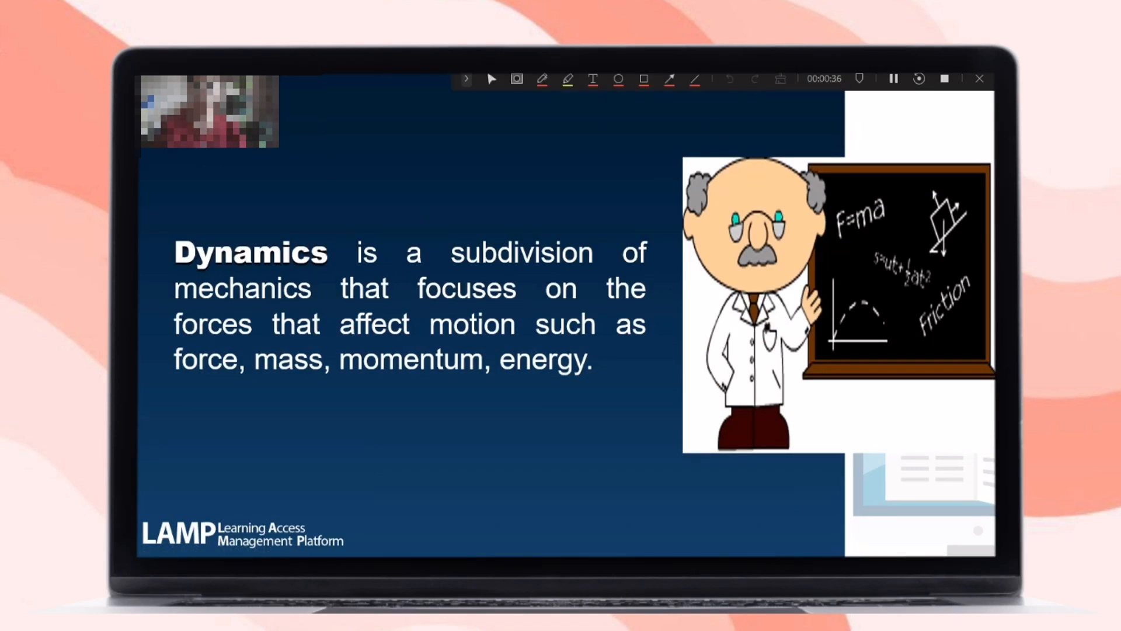
click(567, 80)
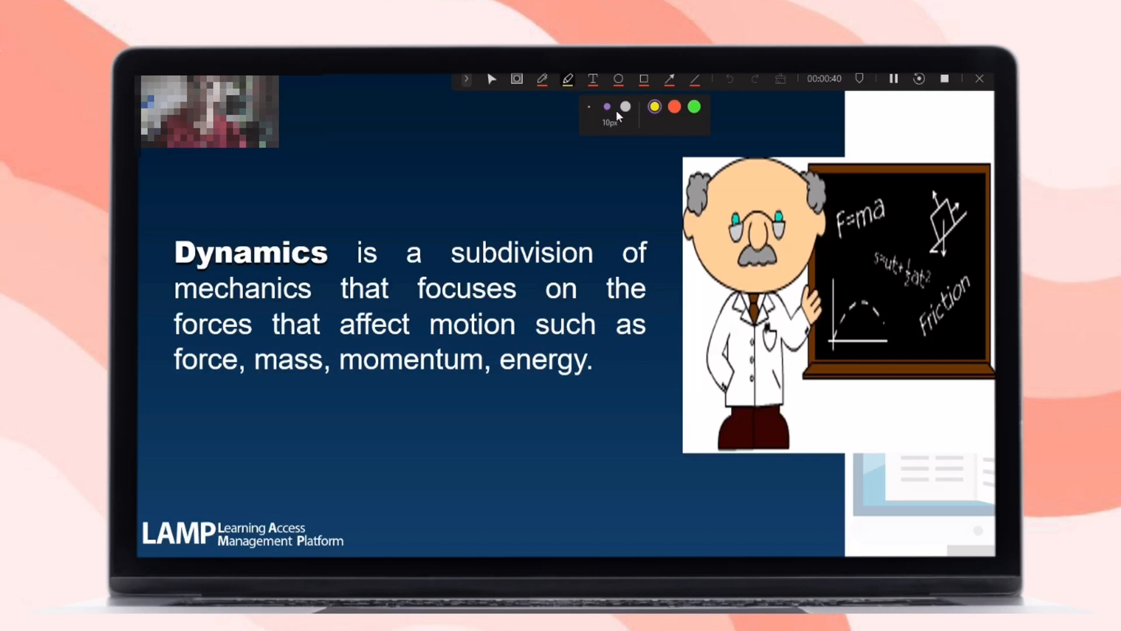
click(607, 106)
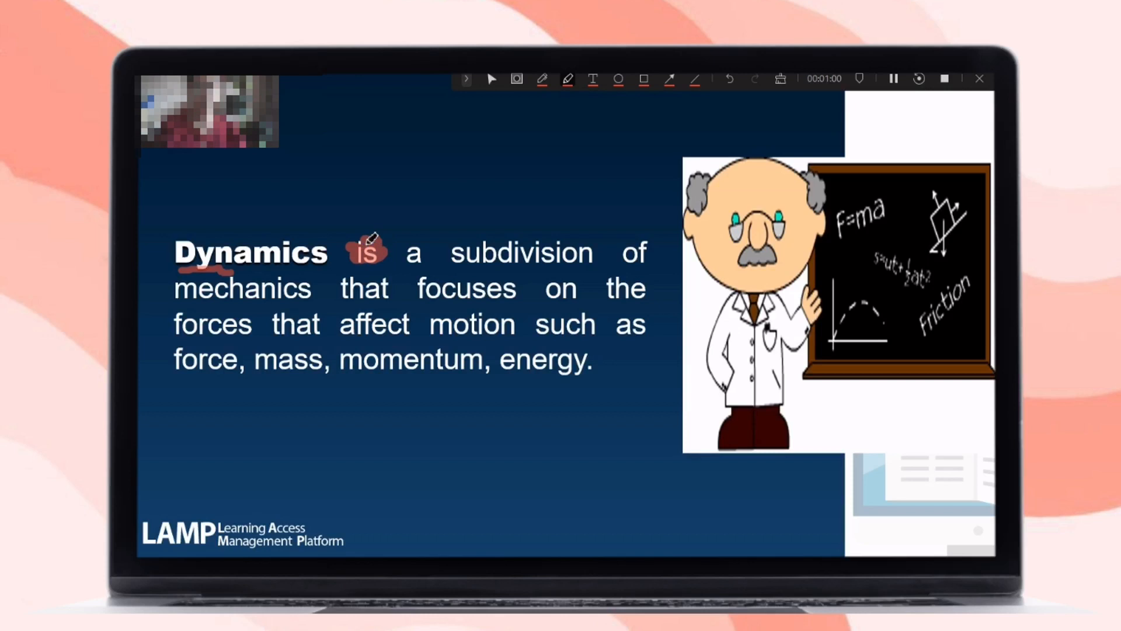
drag(351, 257, 586, 259)
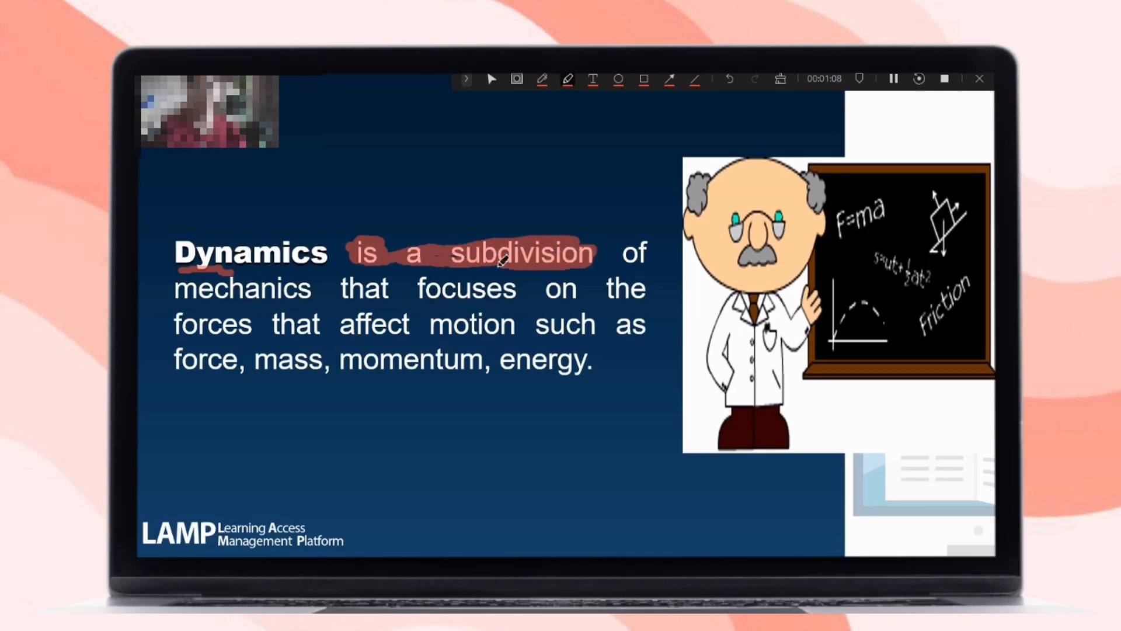
Underline 'subdivision' in red with the pen and mark the slide heading.
click(542, 79)
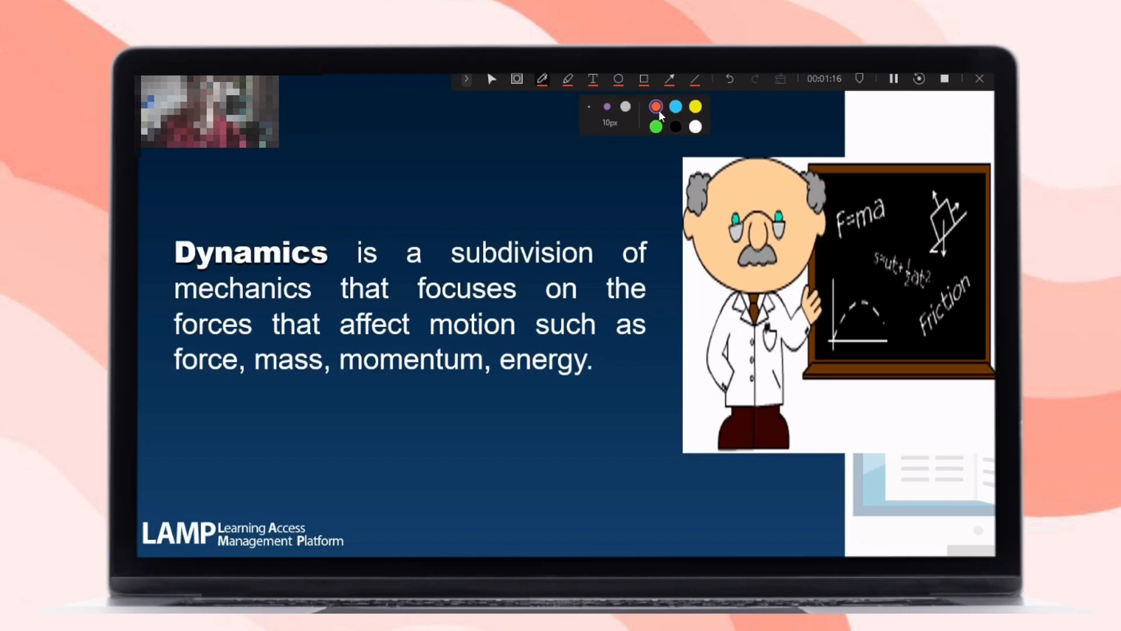
drag(454, 260, 597, 257)
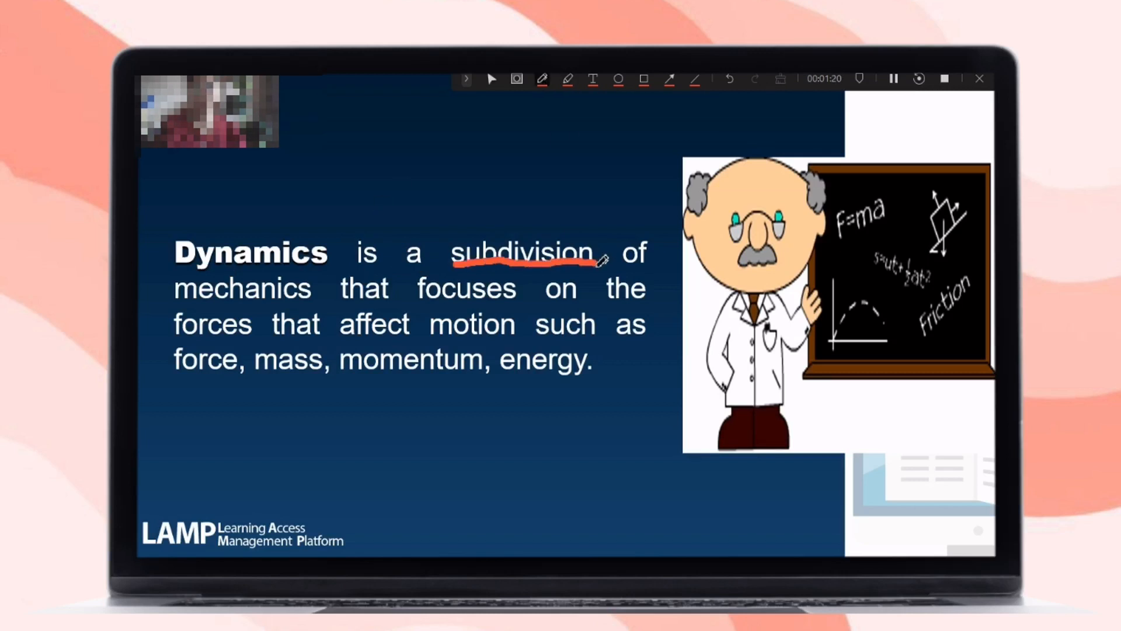
drag(172, 243, 336, 269)
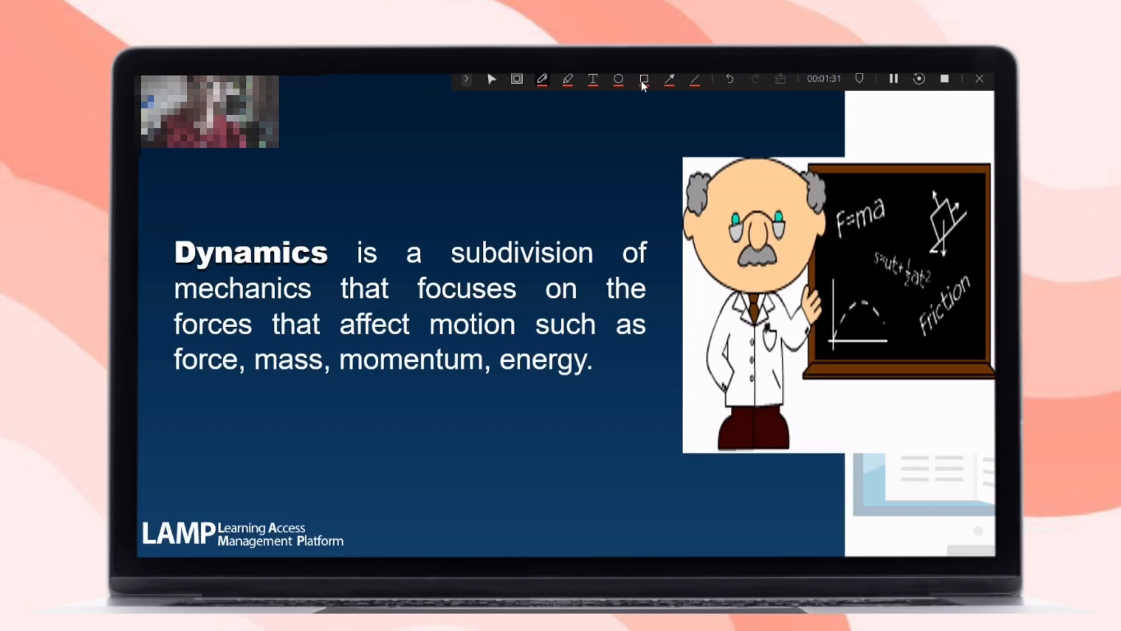
Frame Dynamics and subdivision in yellow boxes and underline 'forces that' in red.
click(645, 79)
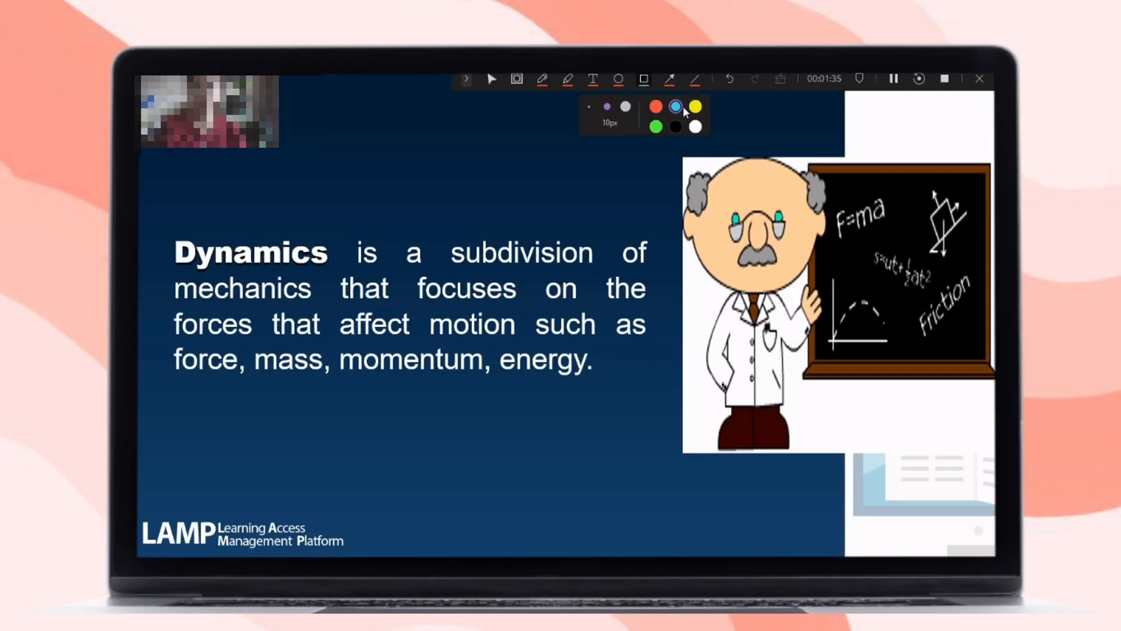
drag(171, 225, 344, 276)
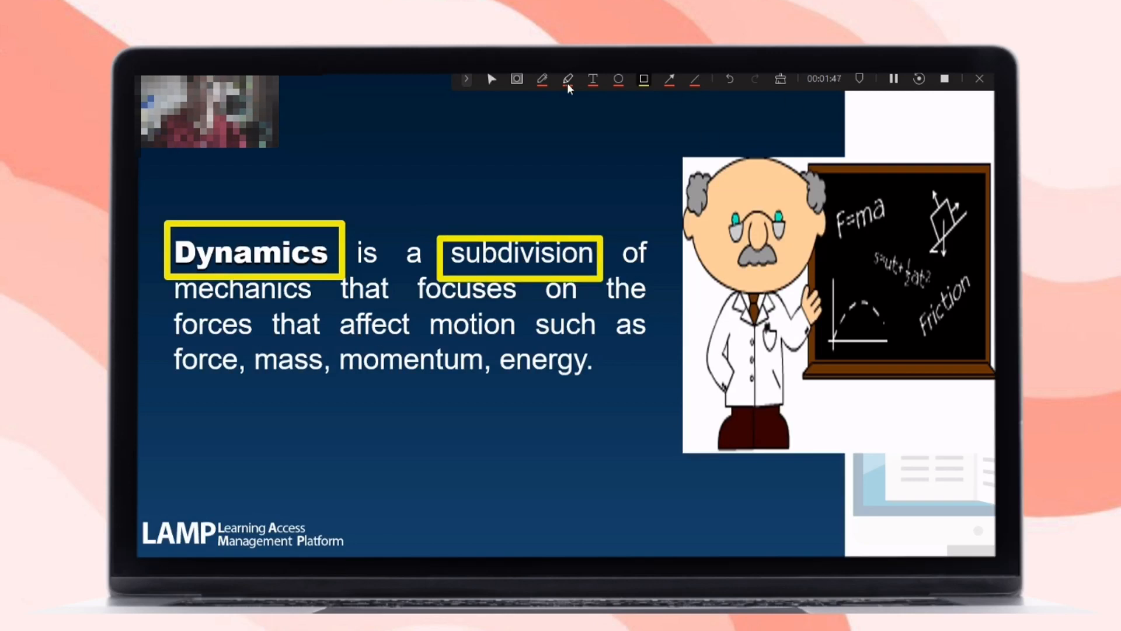
drag(174, 380, 236, 381)
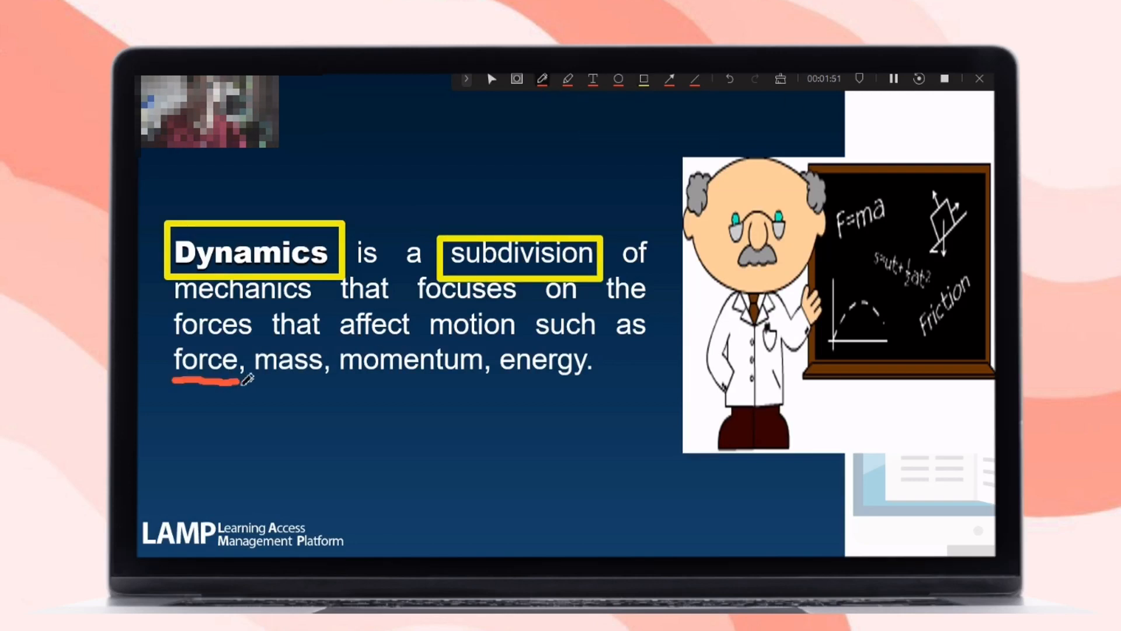
drag(256, 375, 573, 374)
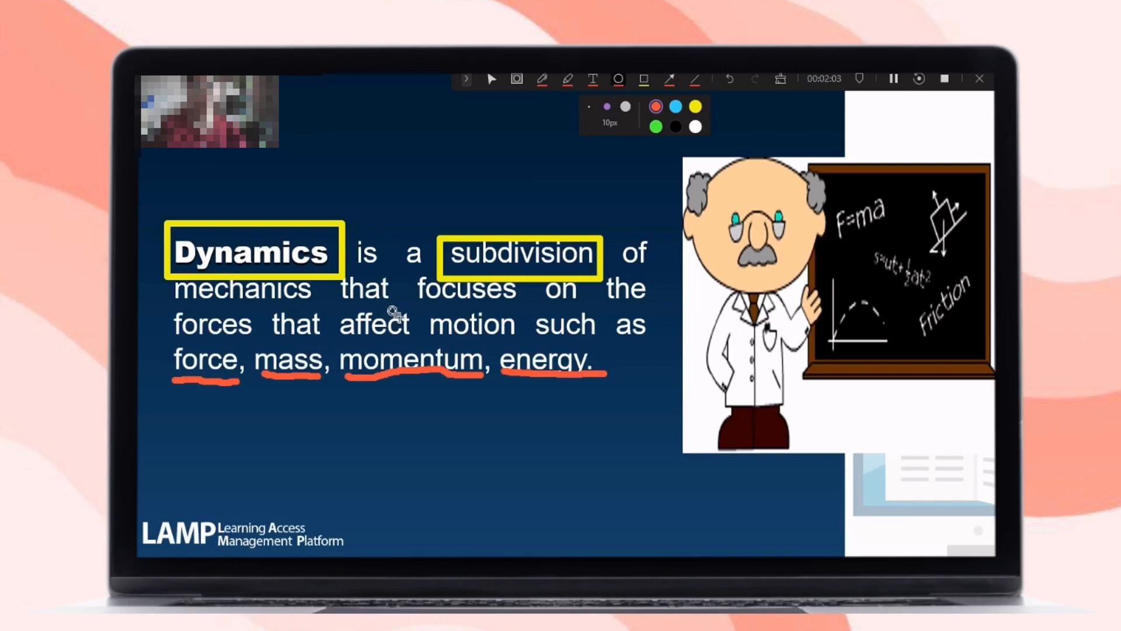
Circle the word motion and draw arrows at subdivision and energy.
drag(397, 326, 522, 326)
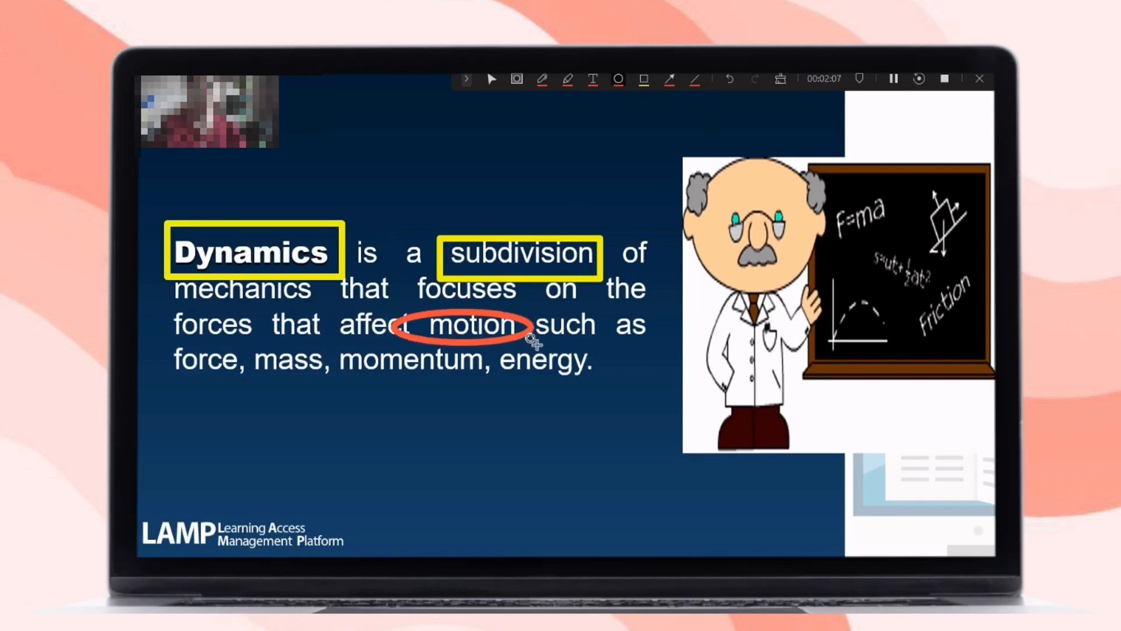
drag(175, 375, 600, 372)
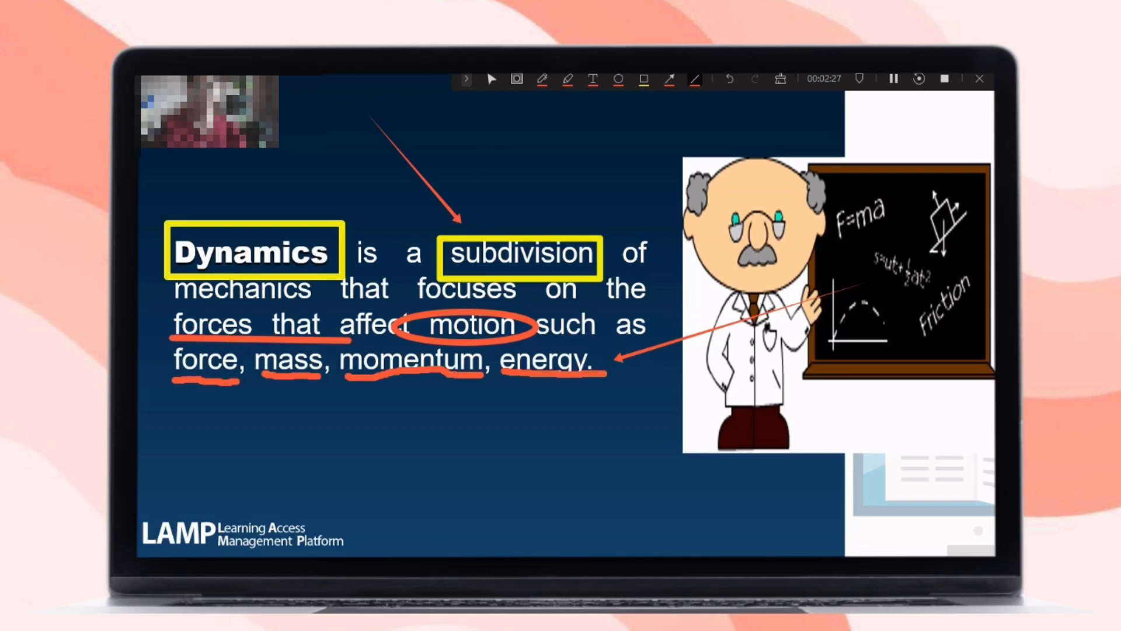
Add a text note 'what is dynamics?' above the slide text.
click(592, 79)
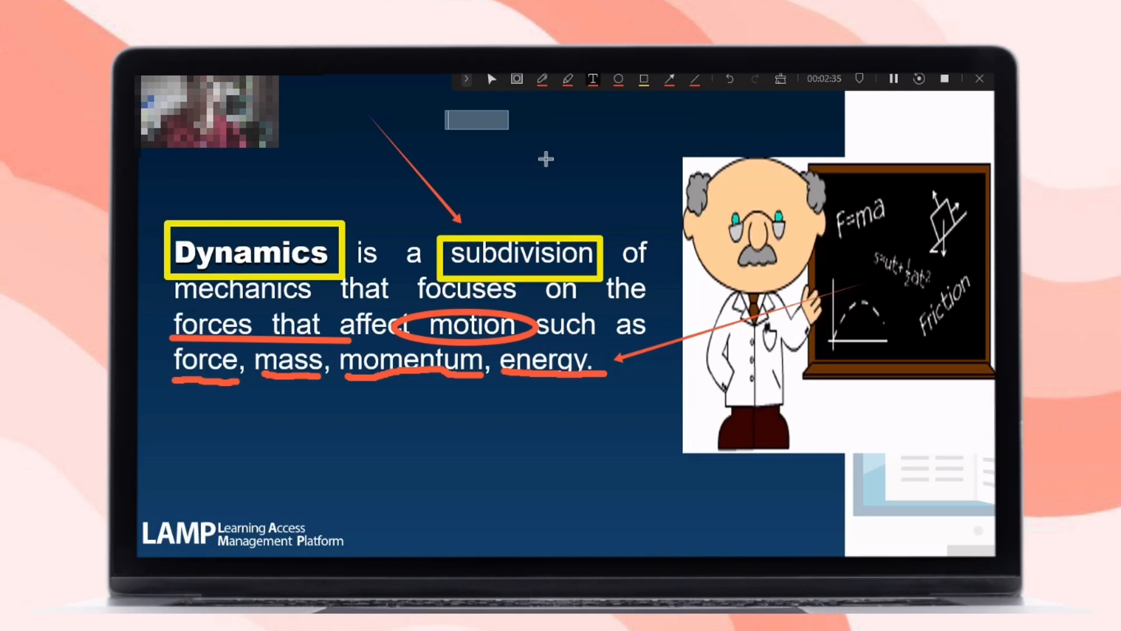
text(whta)
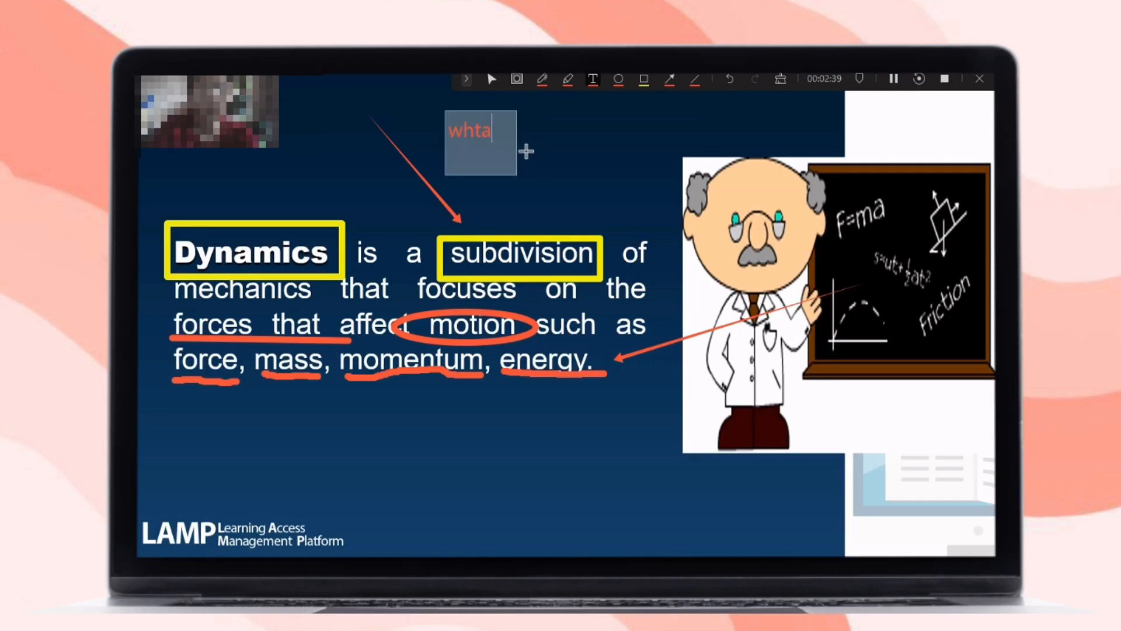
text(what is dyn)
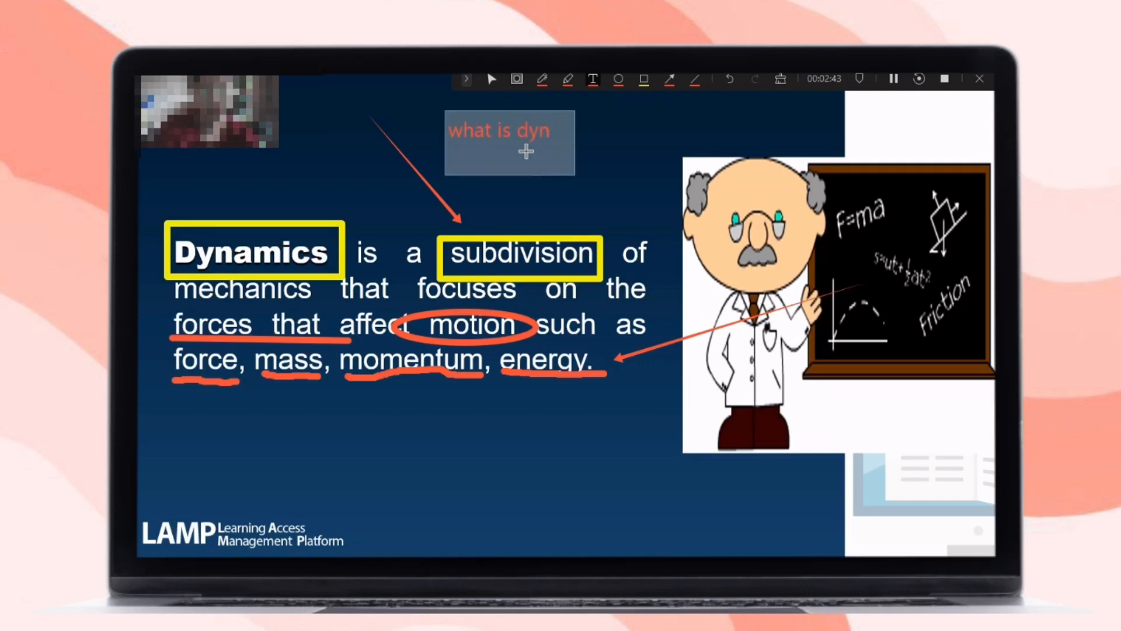
text(amics?)
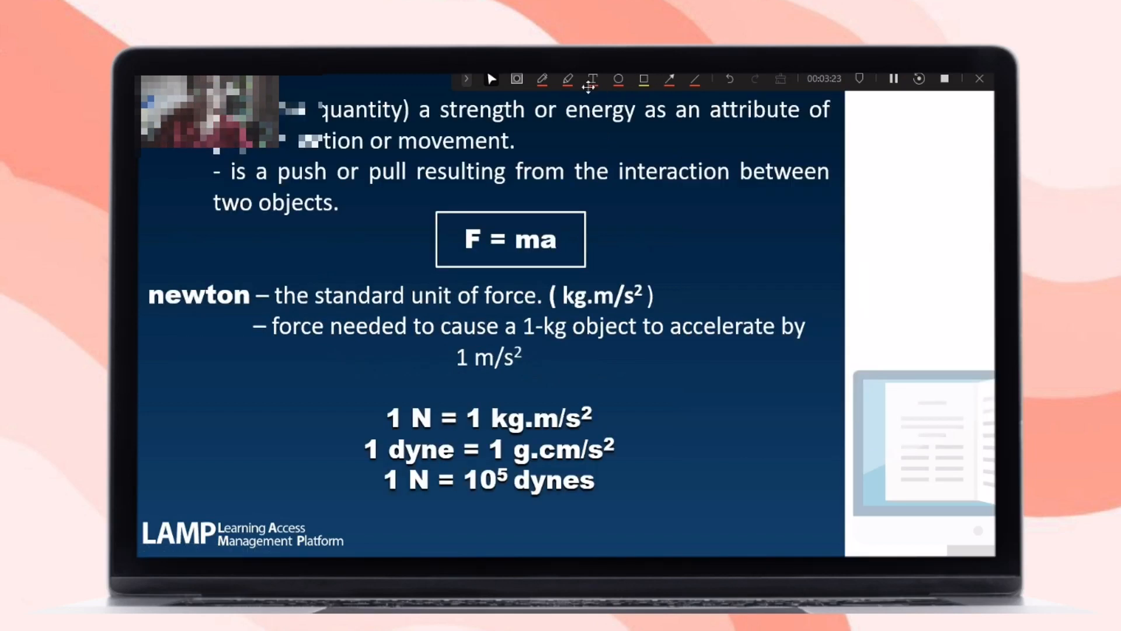
Pick a pen colour from the palette, then stop the recording so the 3:47 clip loads in the editor.
click(542, 79)
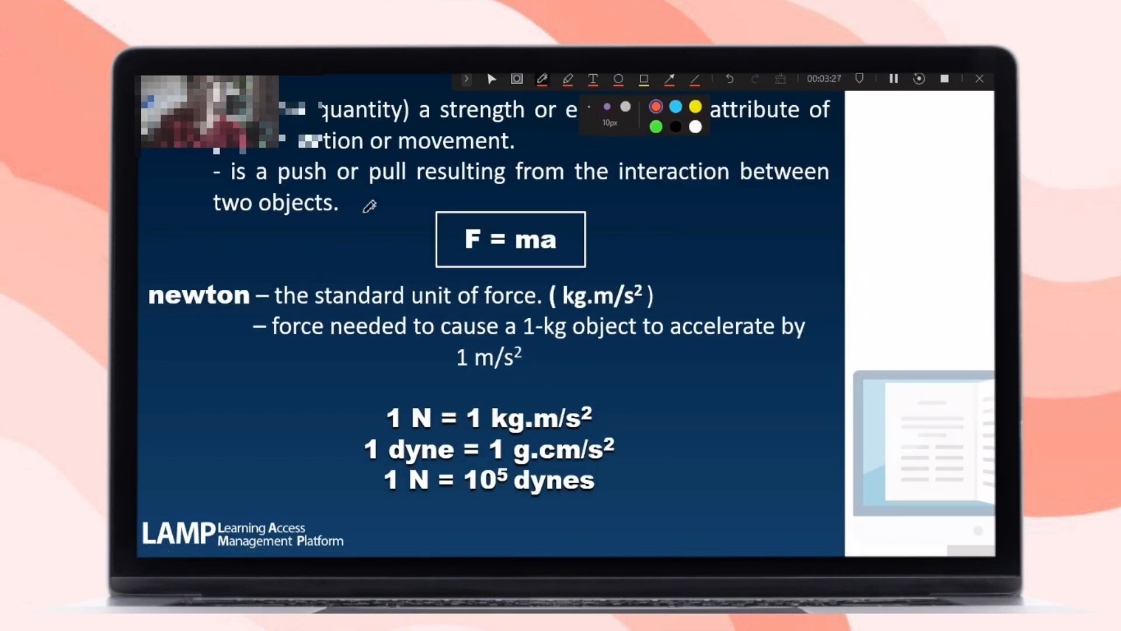
drag(372, 186, 505, 183)
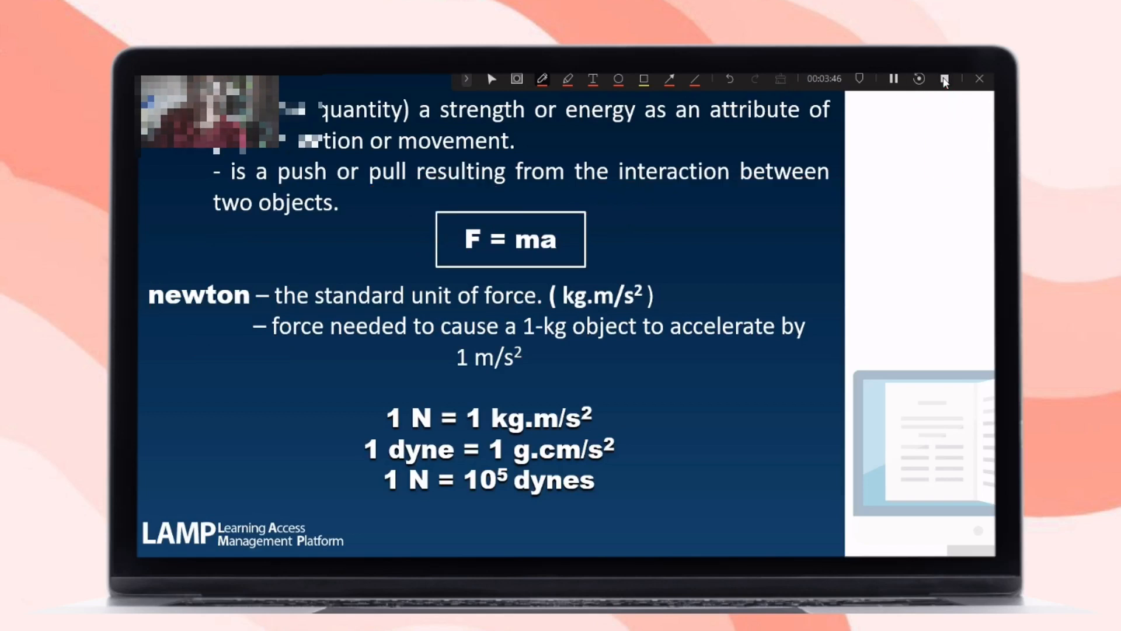
click(945, 78)
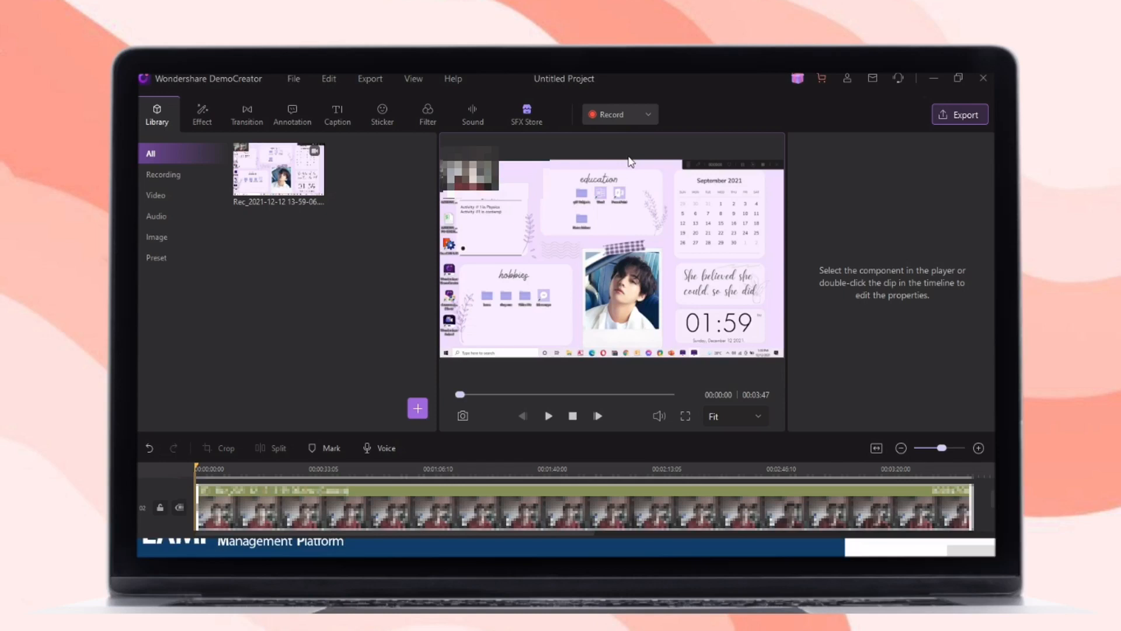
Run Auto-Caption speech recognition in English (United States) to fill a caption track.
click(336, 113)
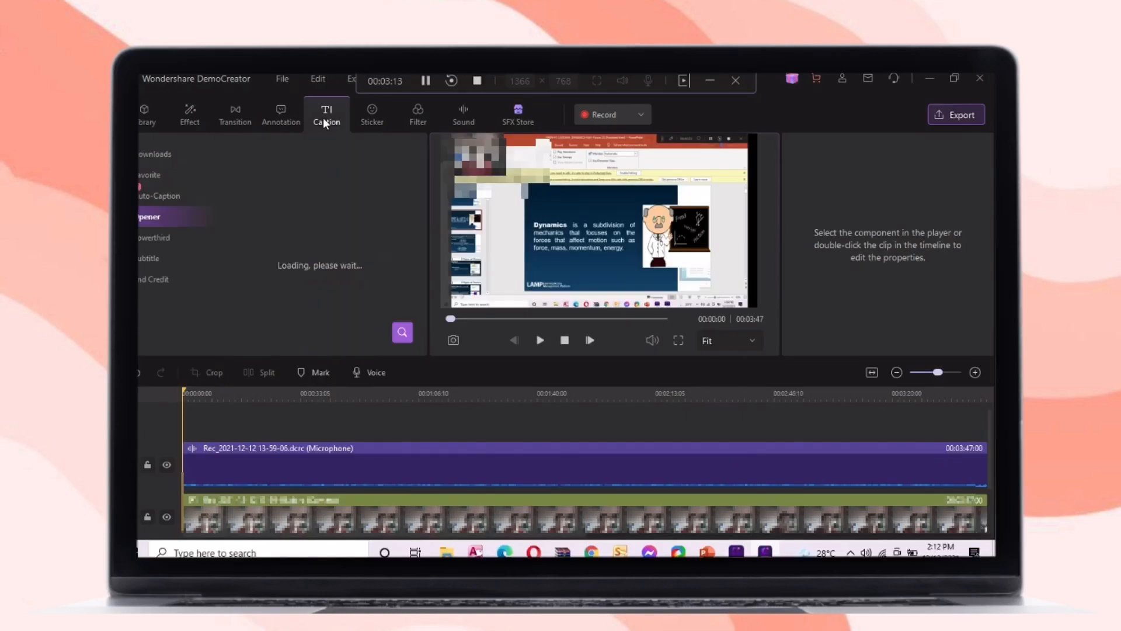
click(158, 196)
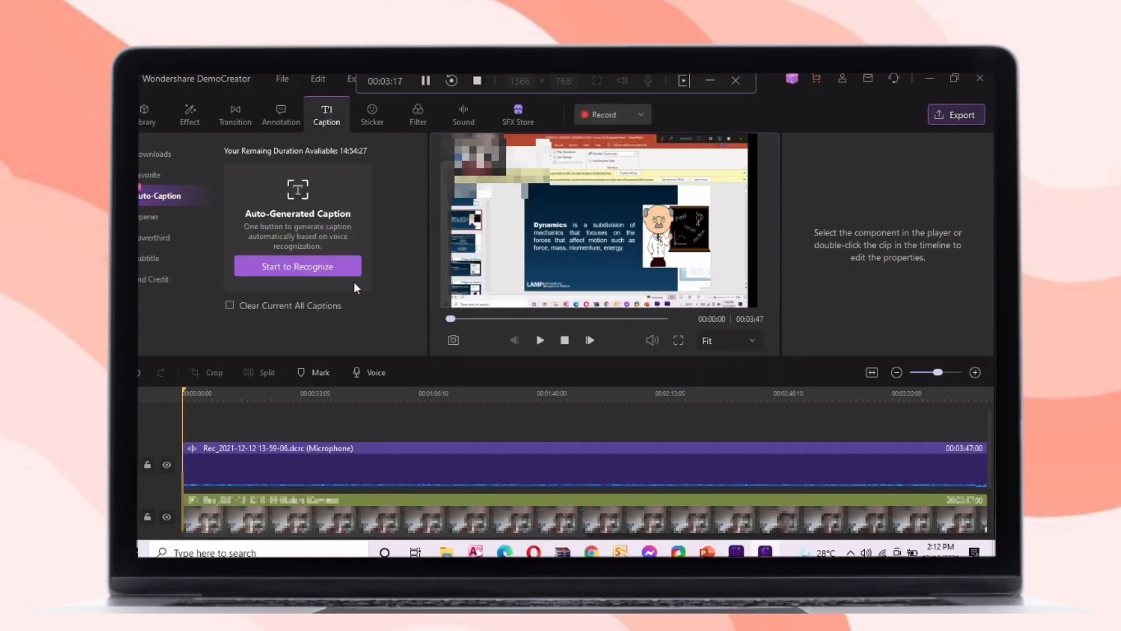
click(298, 266)
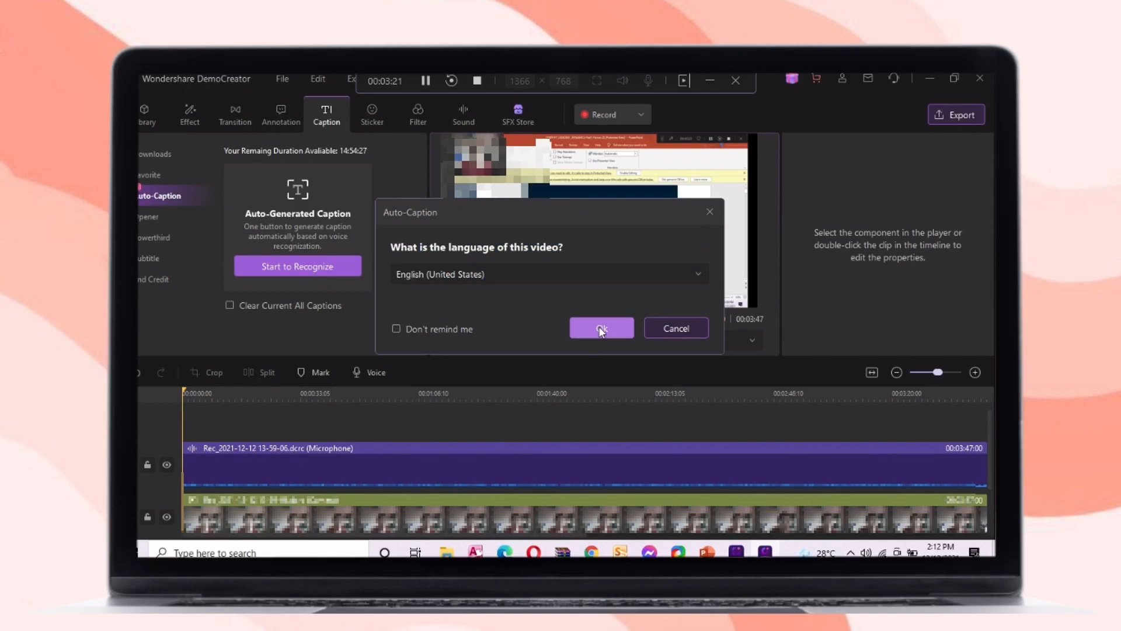
click(602, 328)
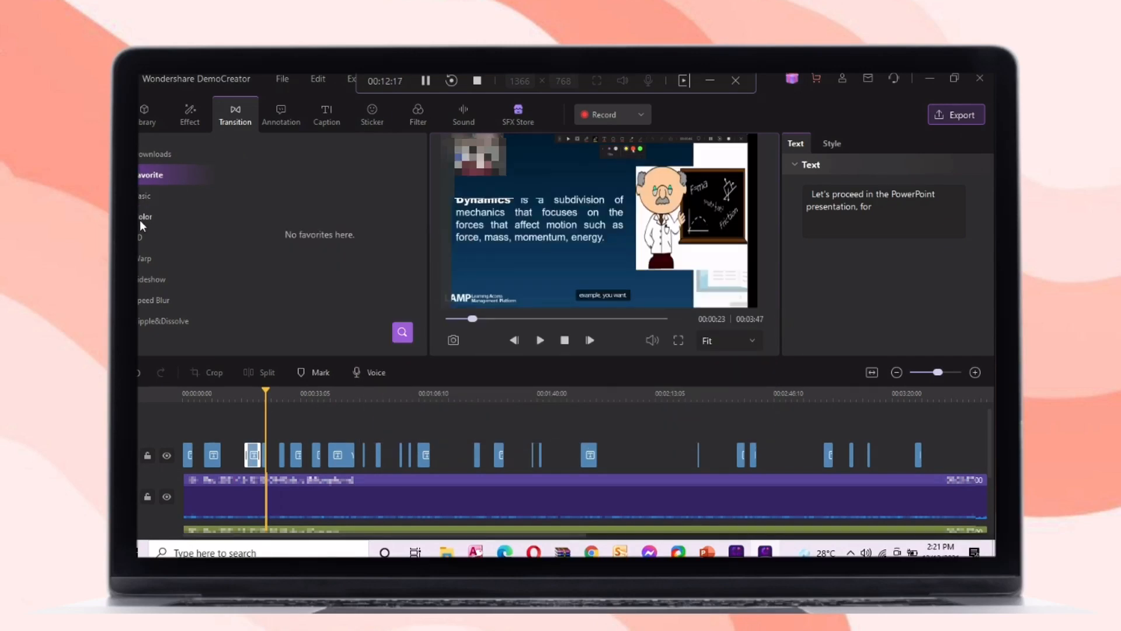
Browse the Warp transitions, then move to the video effects for the Border Overlay.
click(145, 259)
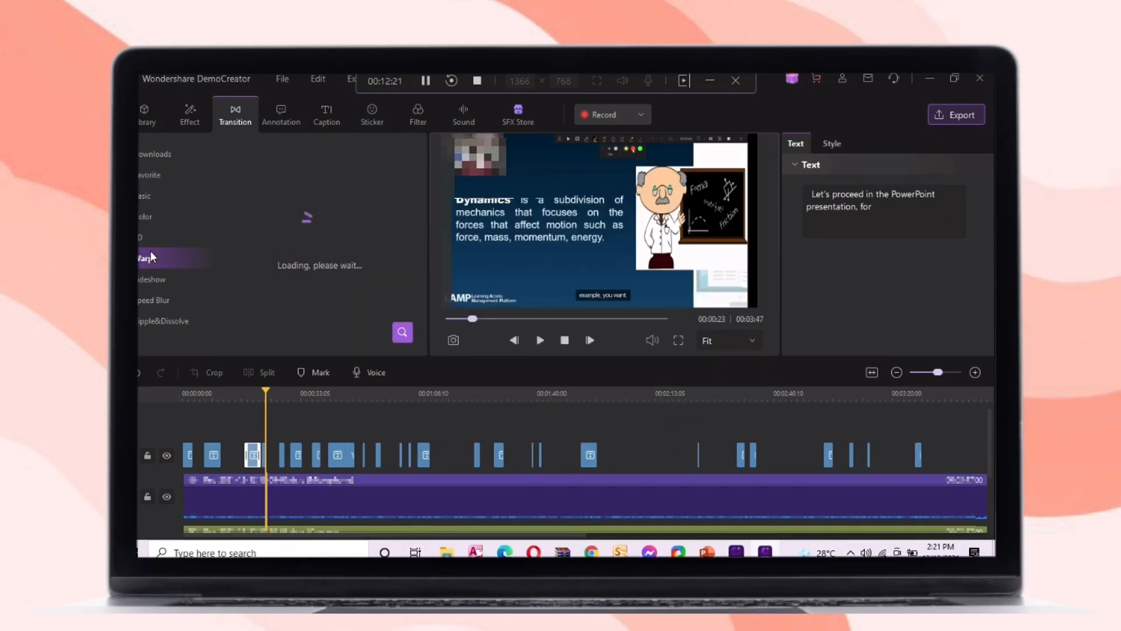
click(190, 113)
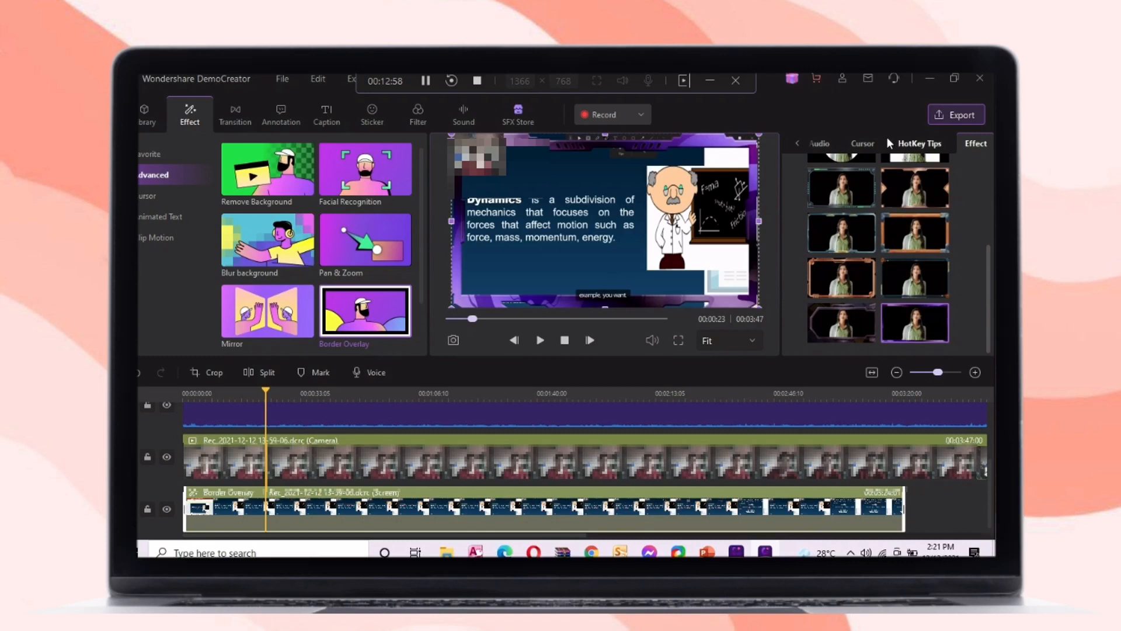
Add the Cursor Magnify effect to the clip and set its zoom to 365%.
click(862, 143)
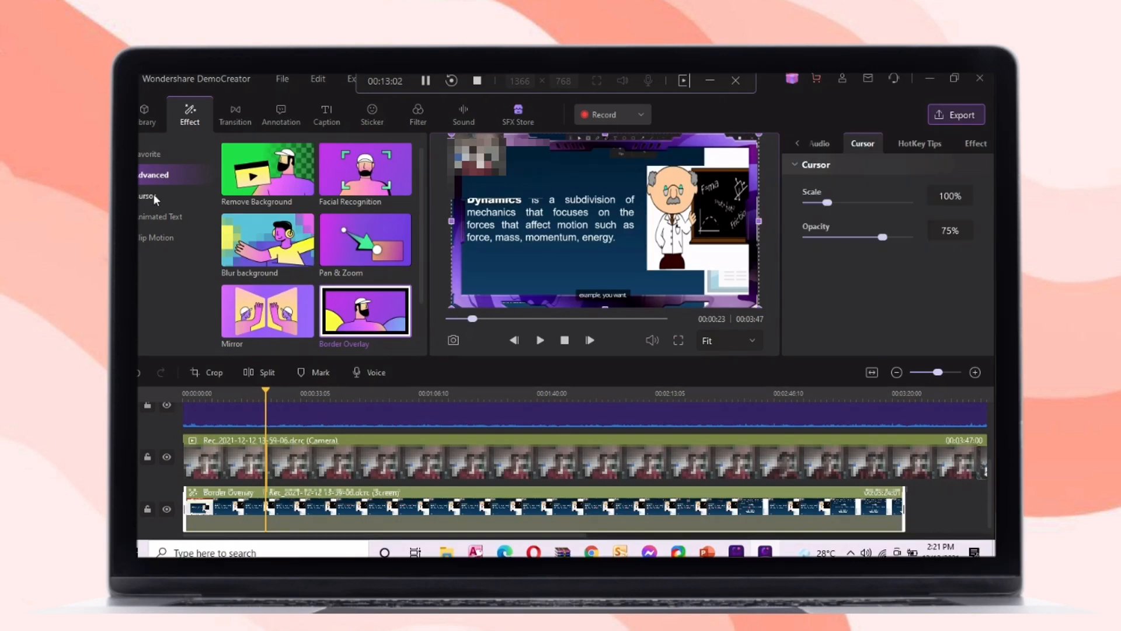
click(146, 196)
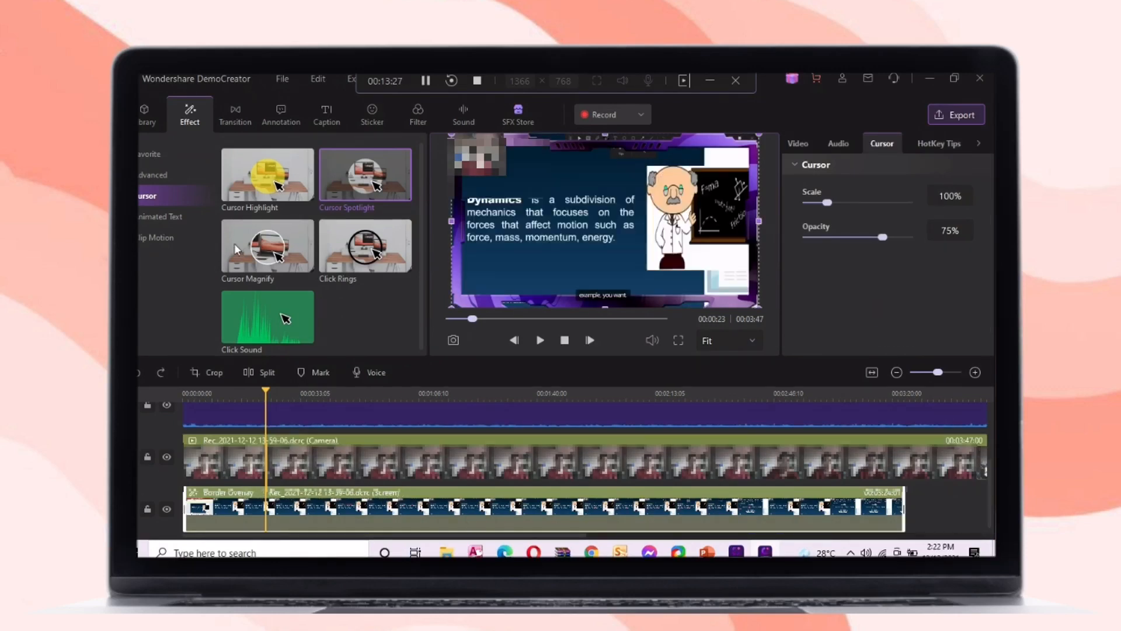
click(268, 245)
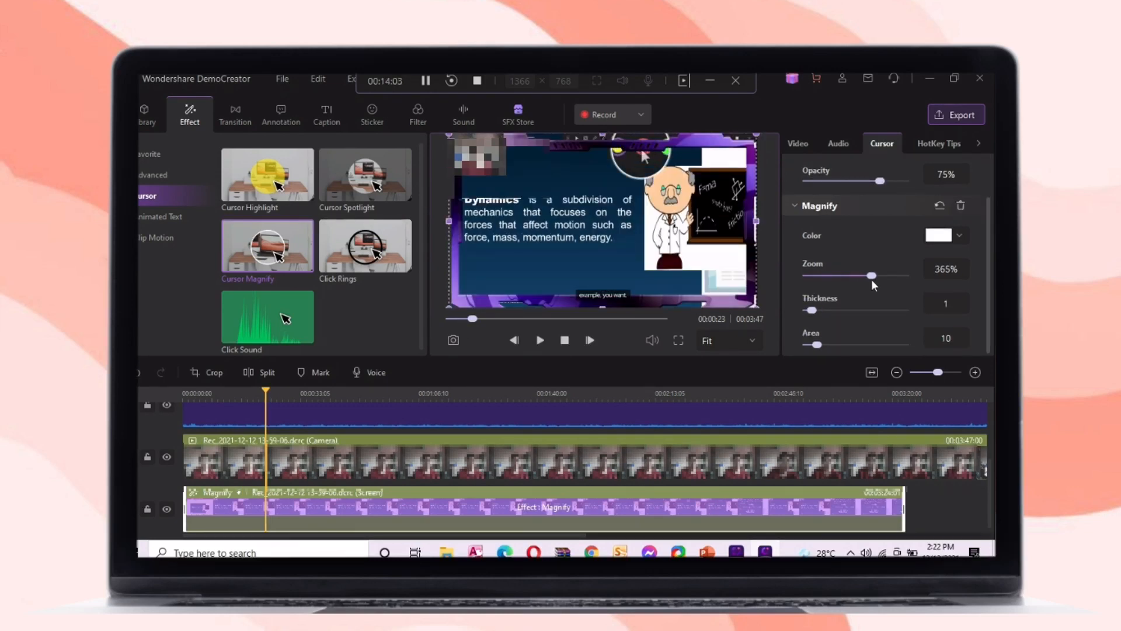
drag(812, 345, 858, 344)
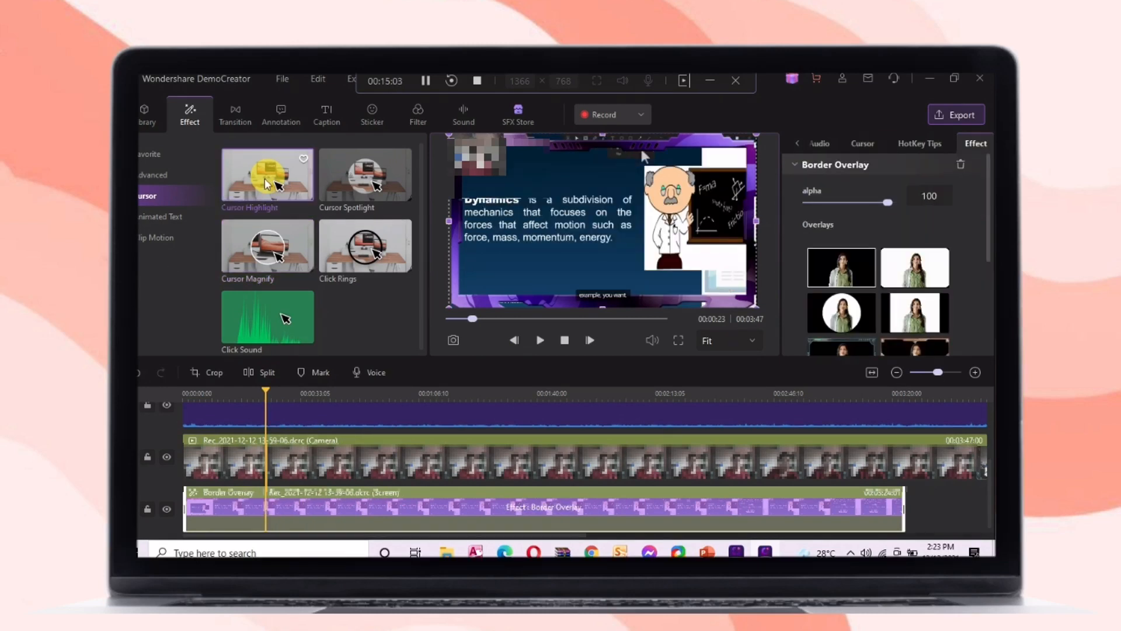
Preview the Cursor Spotlight effect and Clip Motion's Fade Slide animation, closing each preview.
click(364, 175)
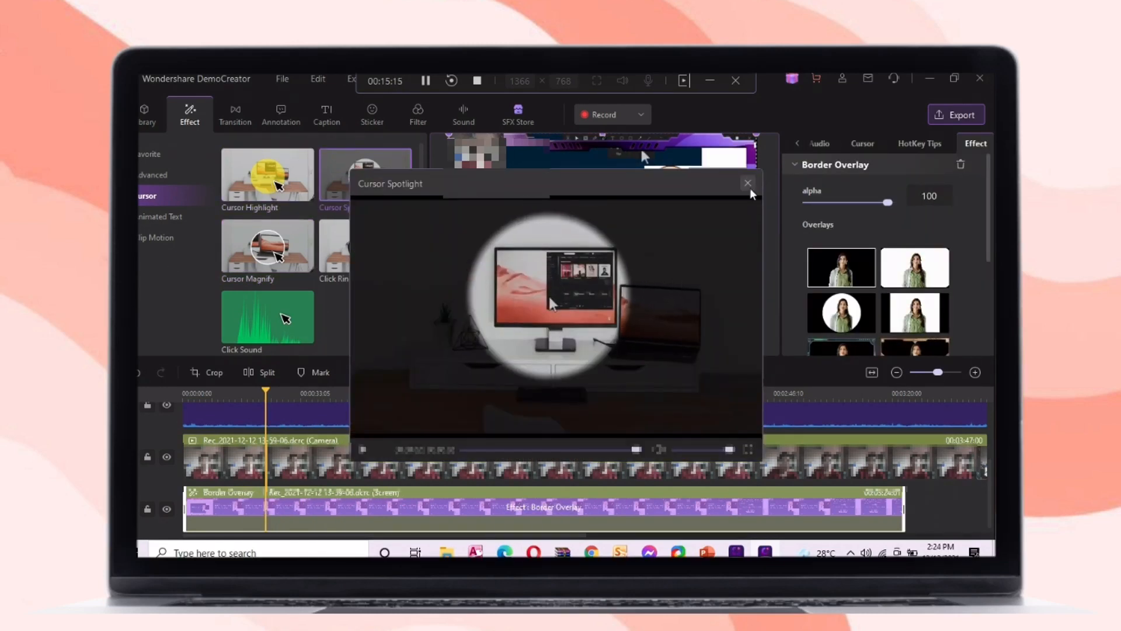
click(748, 182)
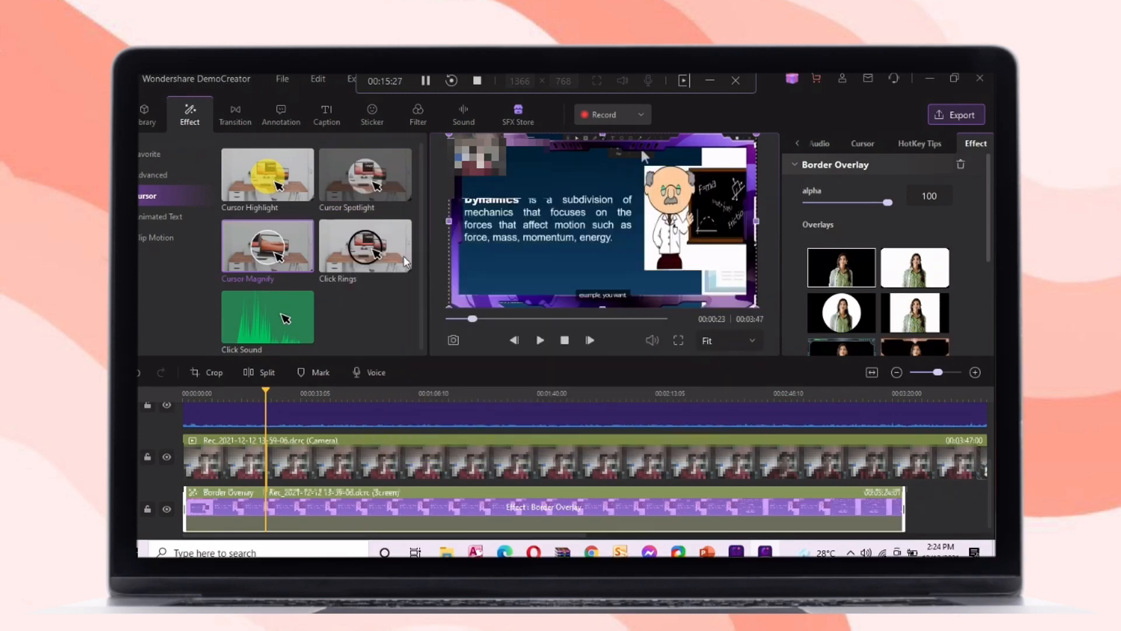
mouse_move(267, 327)
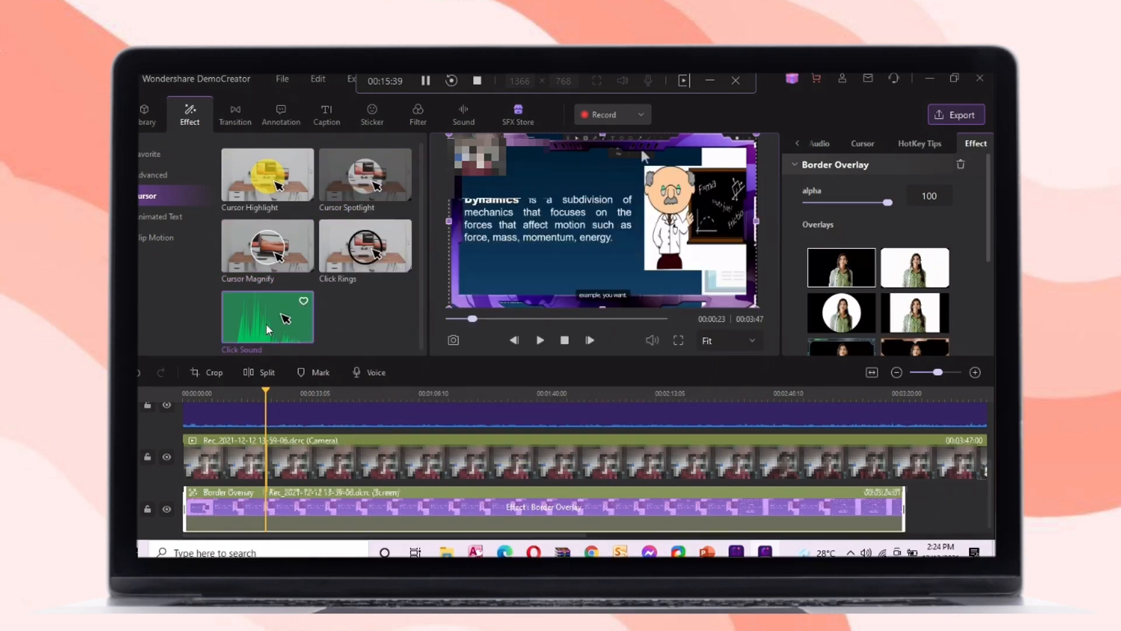
click(161, 217)
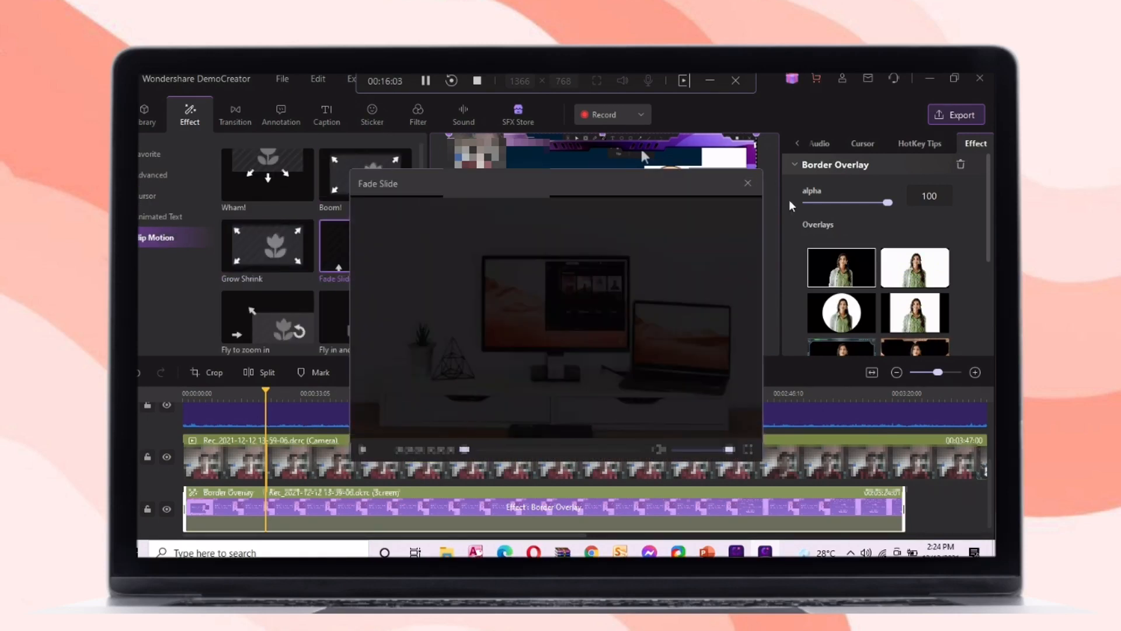
click(747, 182)
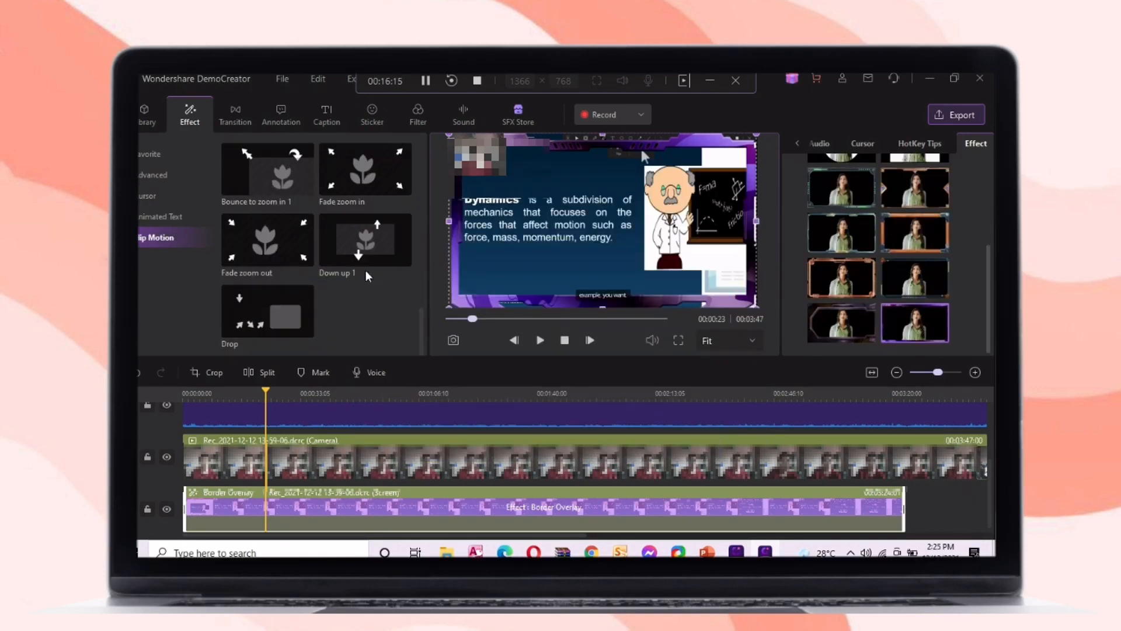
click(519, 115)
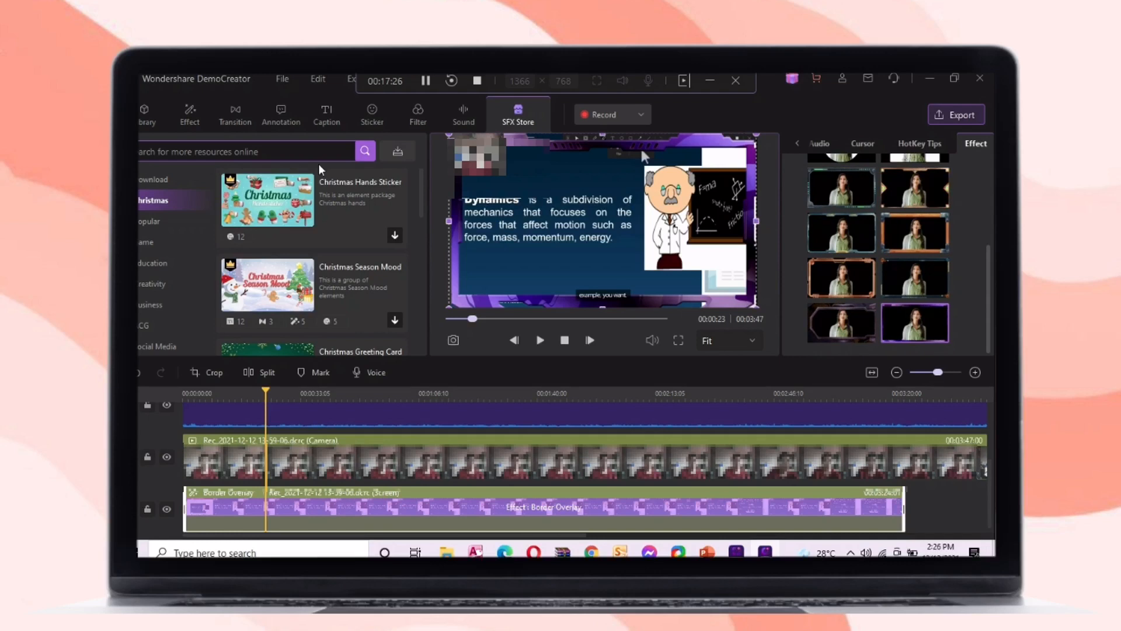
mouse_move(274, 200)
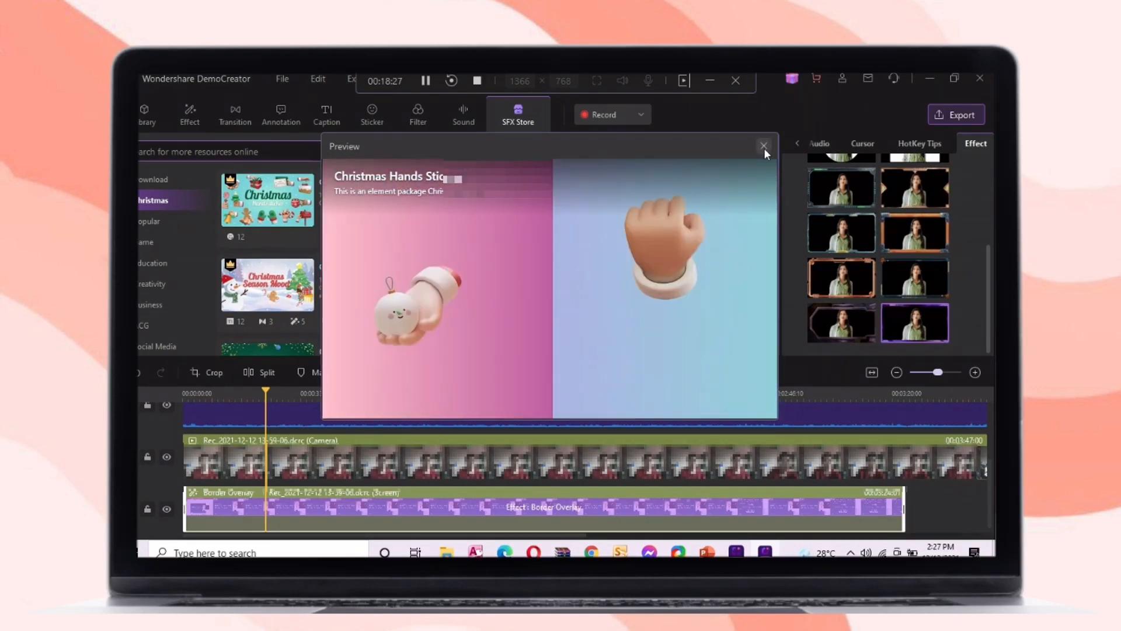
Close the Christmas Hands Sticker preview and show the Popular resource packs.
click(764, 146)
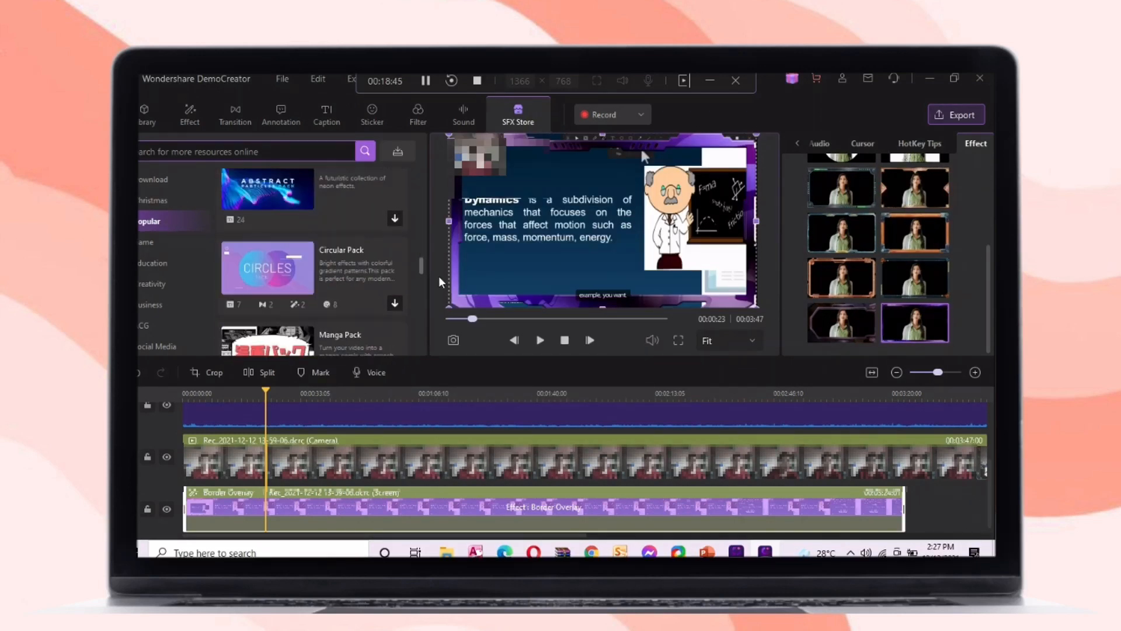